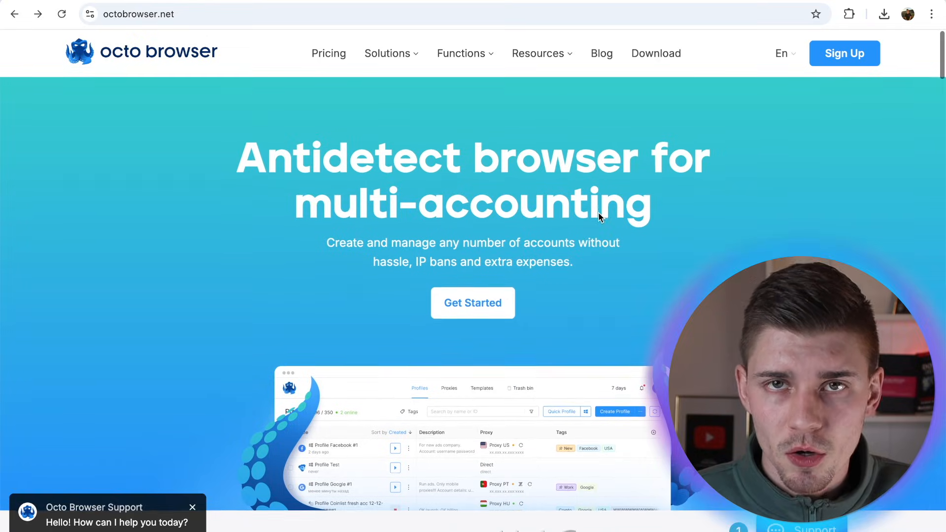
Step: Scroll to the homepage features carousel and advance it through Teamwork and API automation to Profiles
scroll("down", 3)
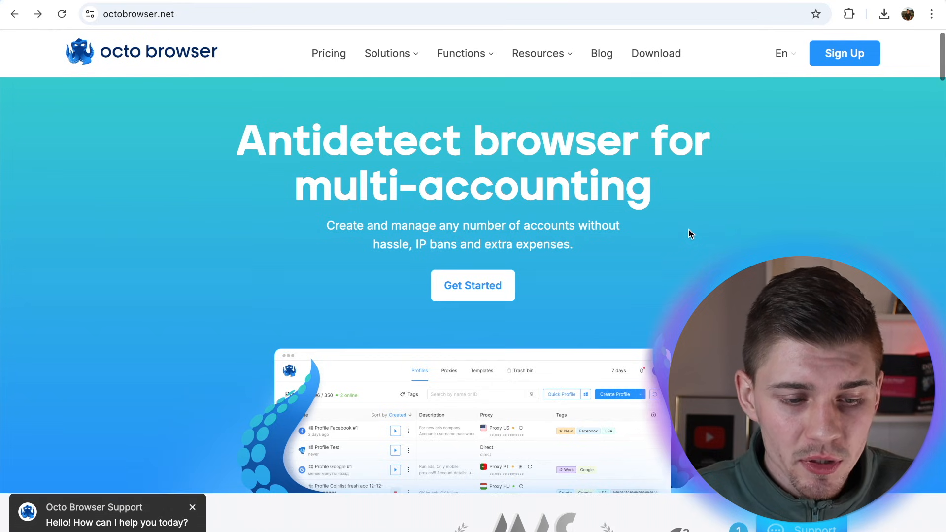
scroll("down", 3)
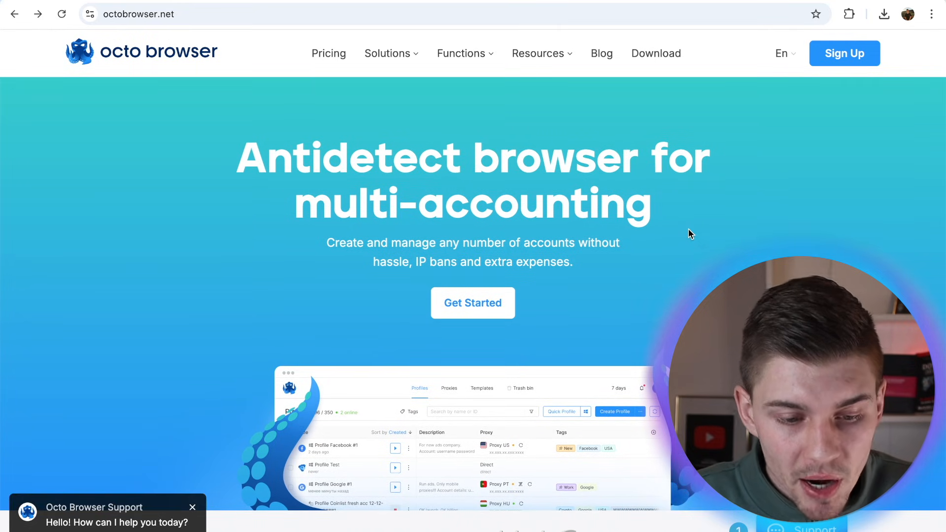
scroll("down", 3)
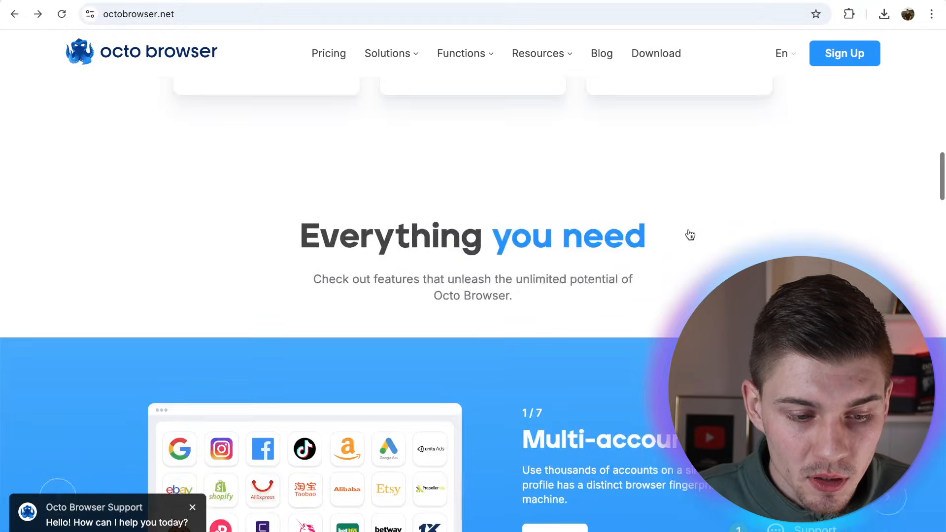
scroll("down", 3)
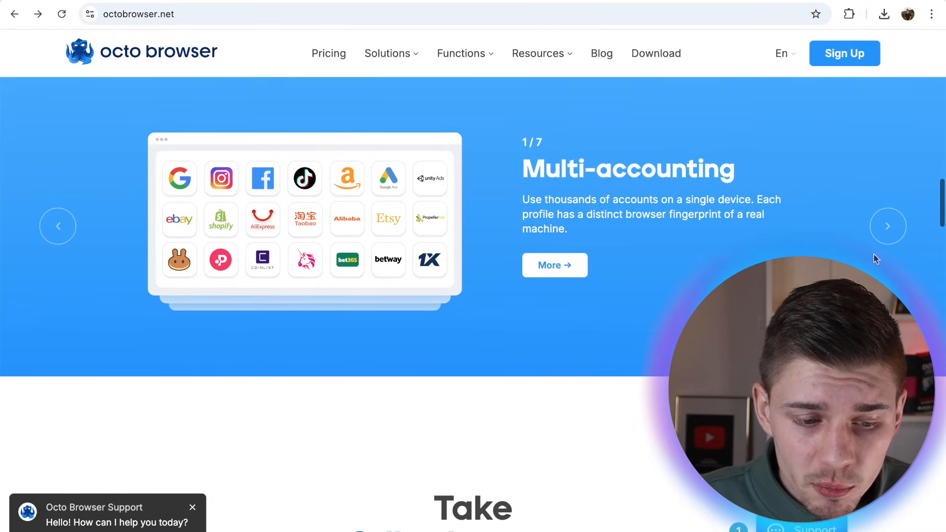
left_click(887, 226)
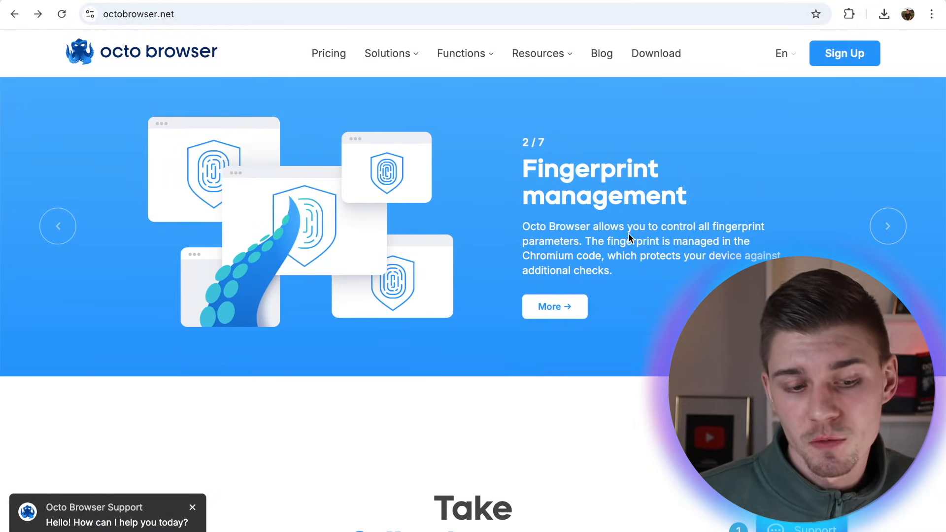
left_click(887, 226)
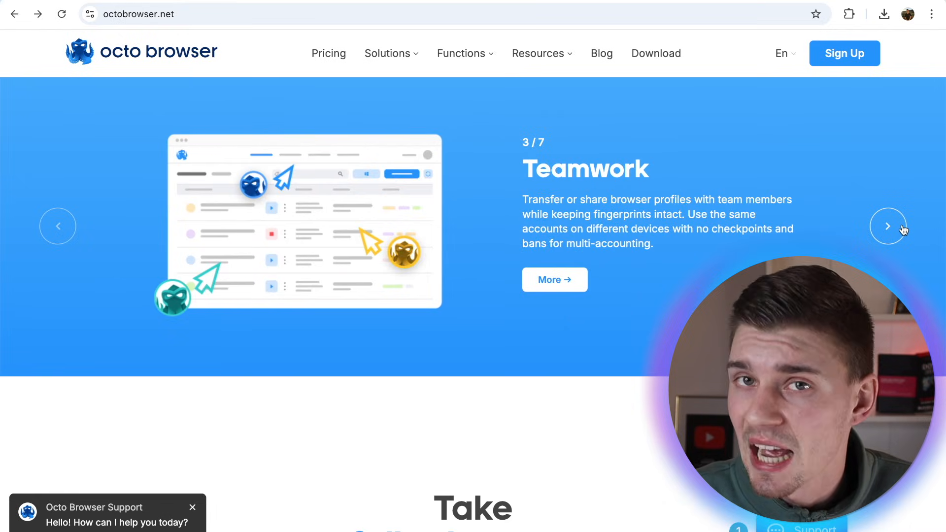
left_click(888, 227)
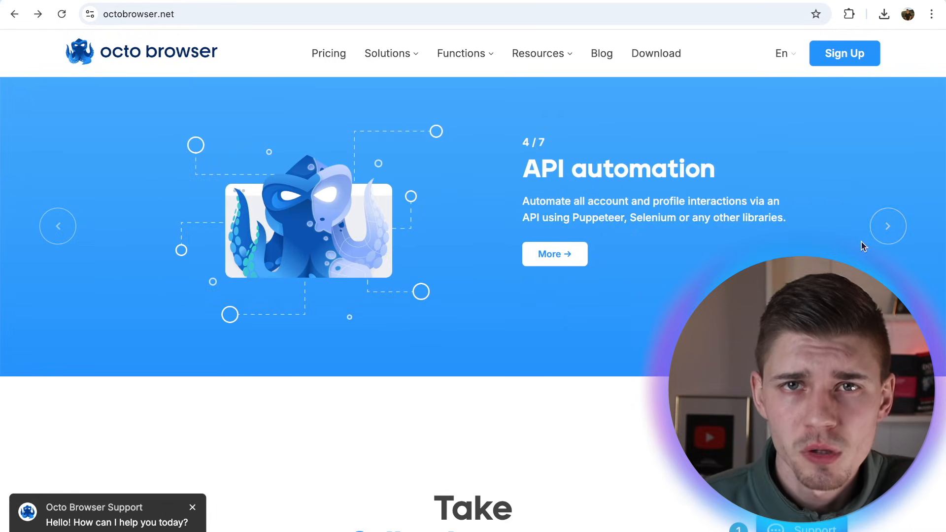
left_click(887, 226)
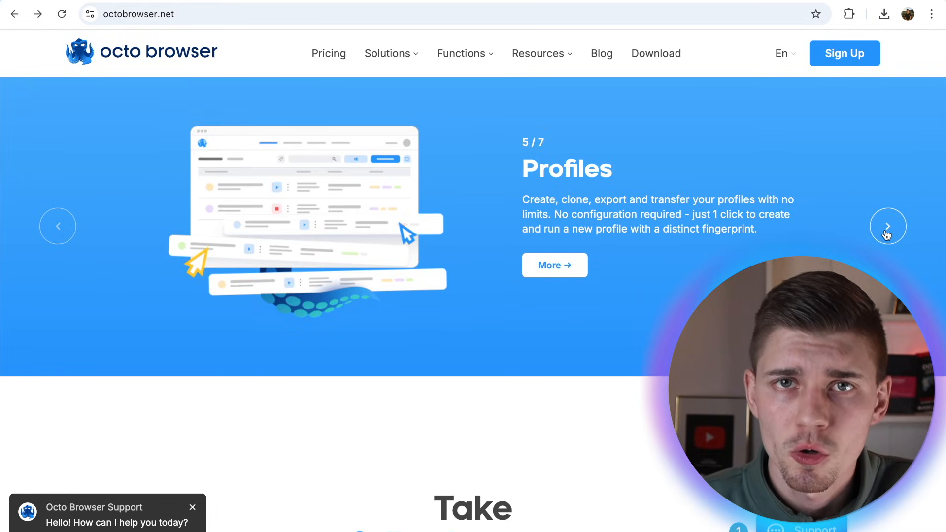
scroll("down", 3)
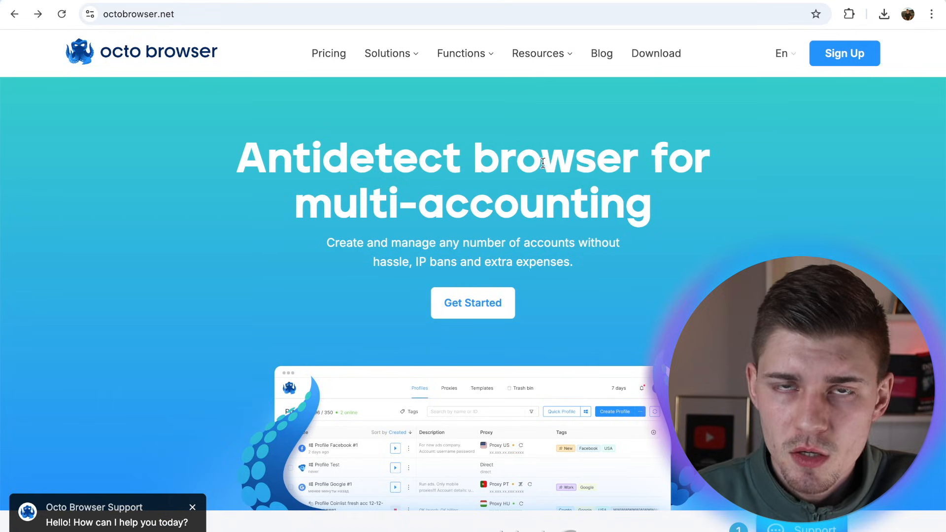
mouse_move(656, 53)
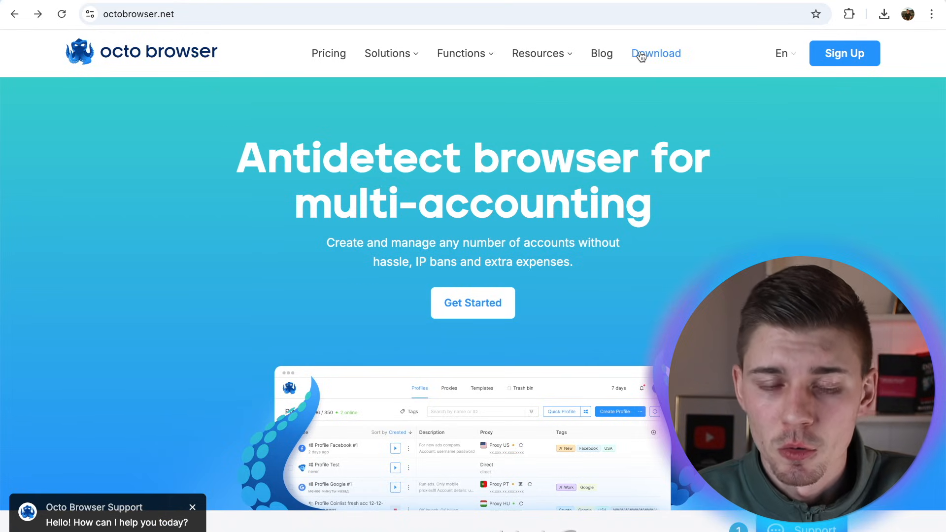
Step: Visit the Download page and scroll through its Windows, macOS and Linux builds
left_click(656, 53)
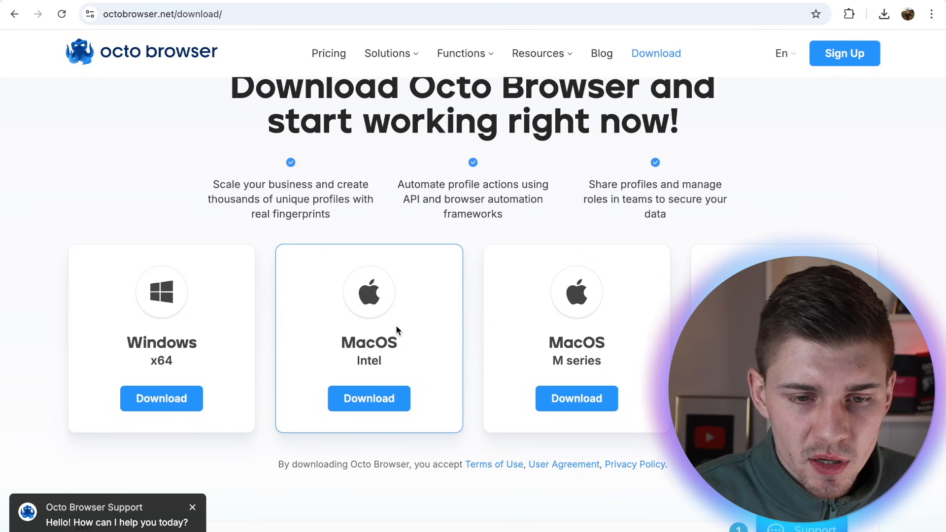
scroll("down", 3)
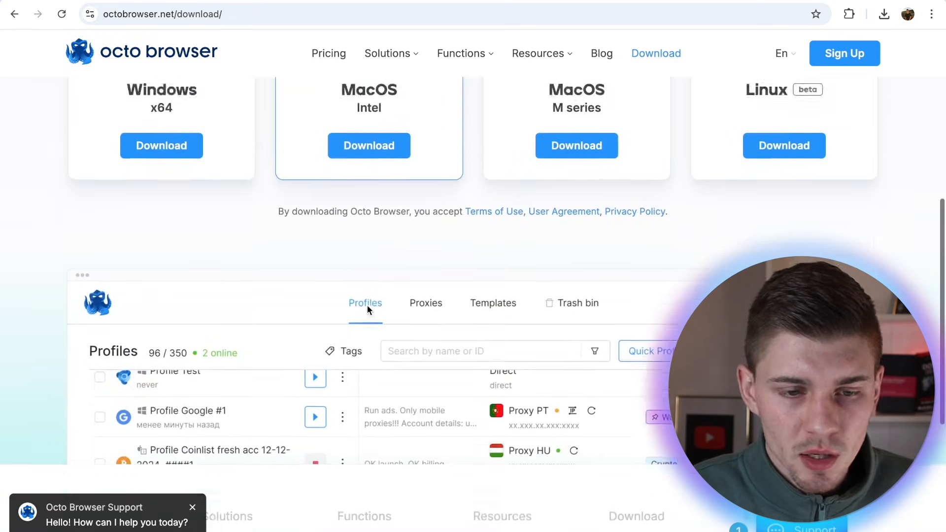
scroll("down", 3)
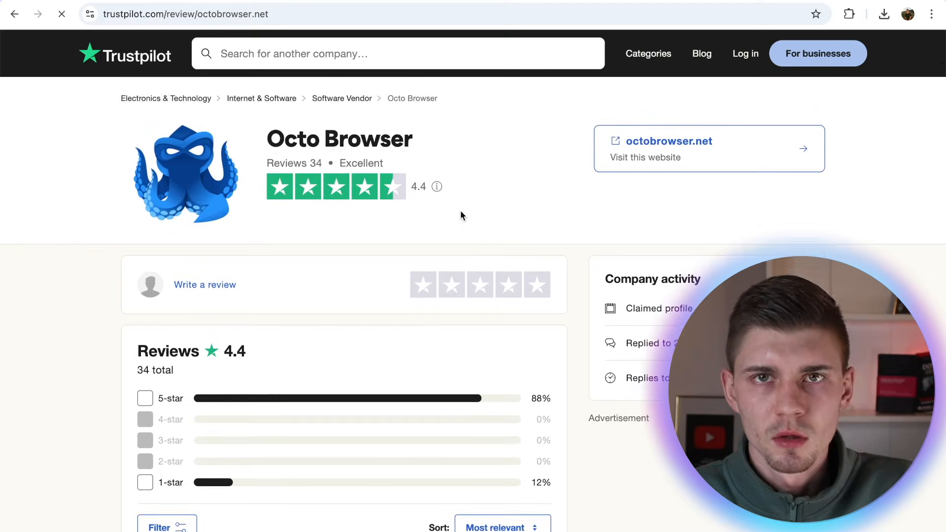
Step: Scroll Trustpilot down to the 88% five-star, 12% one-star breakdown and the latest review
scroll("down", 3)
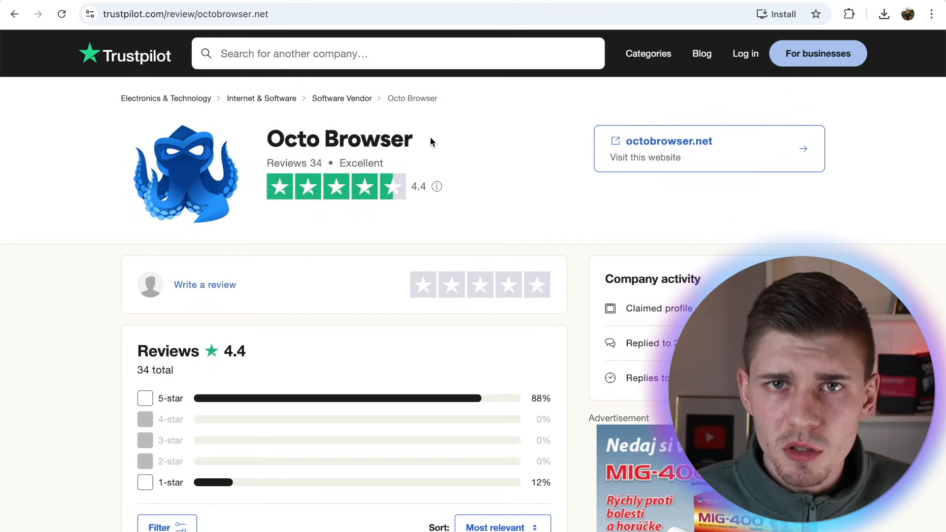
scroll("down", 3)
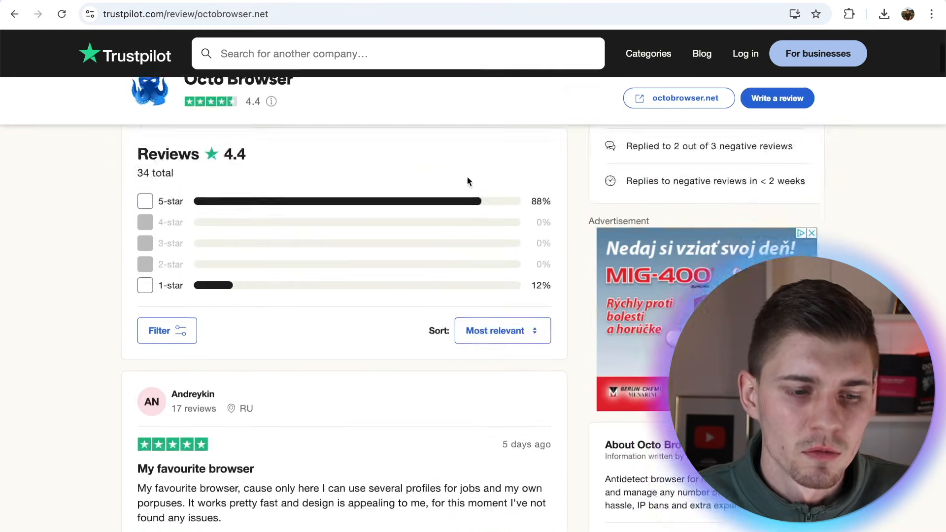
scroll("down", 3)
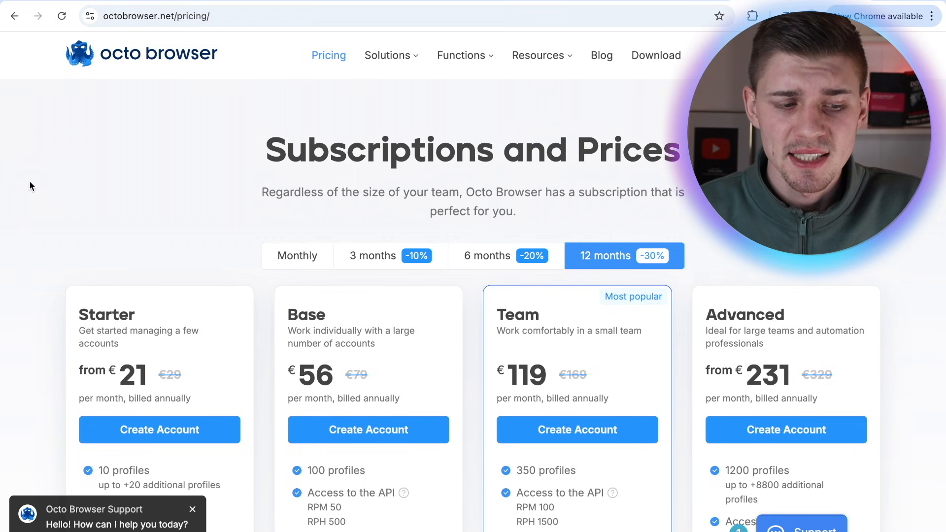
Step: Scroll through the Starter, Base, Team and Advanced plan cards with 12-month pricing
scroll("down", 3)
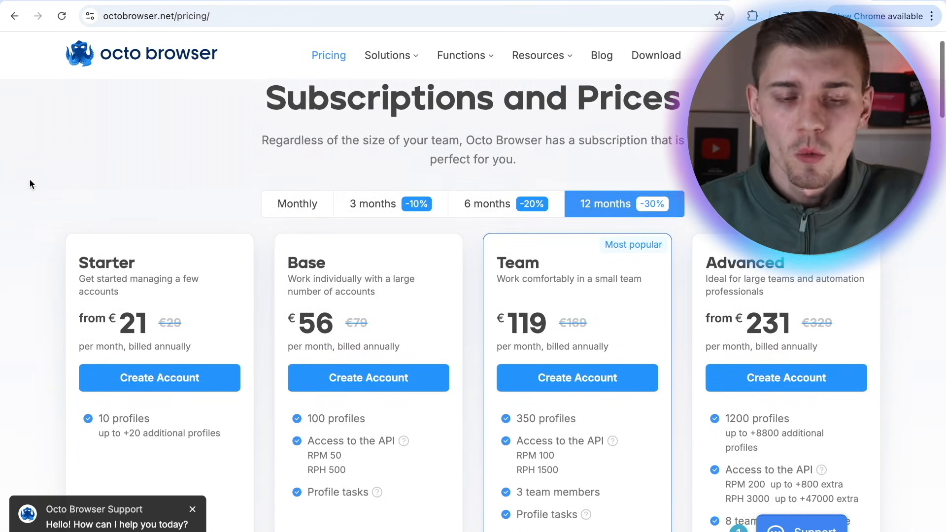
scroll("down", 3)
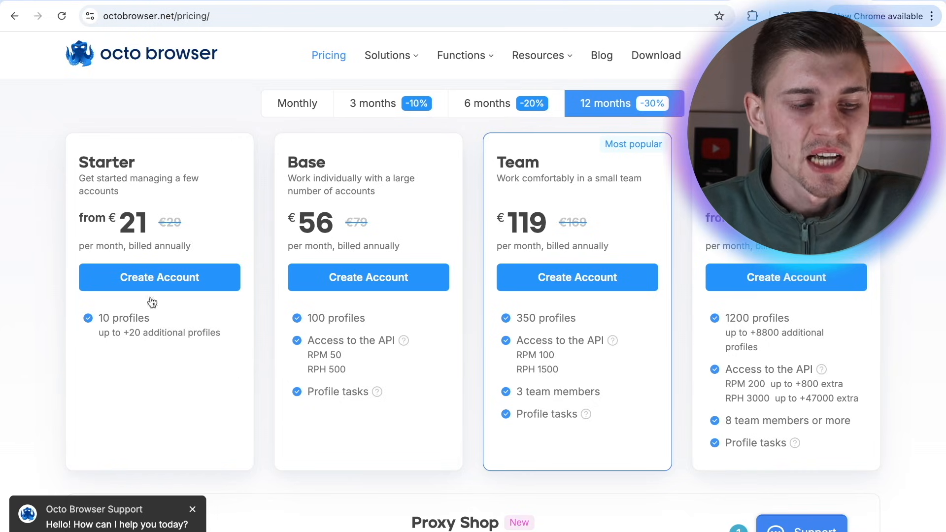
mouse_move(169, 378)
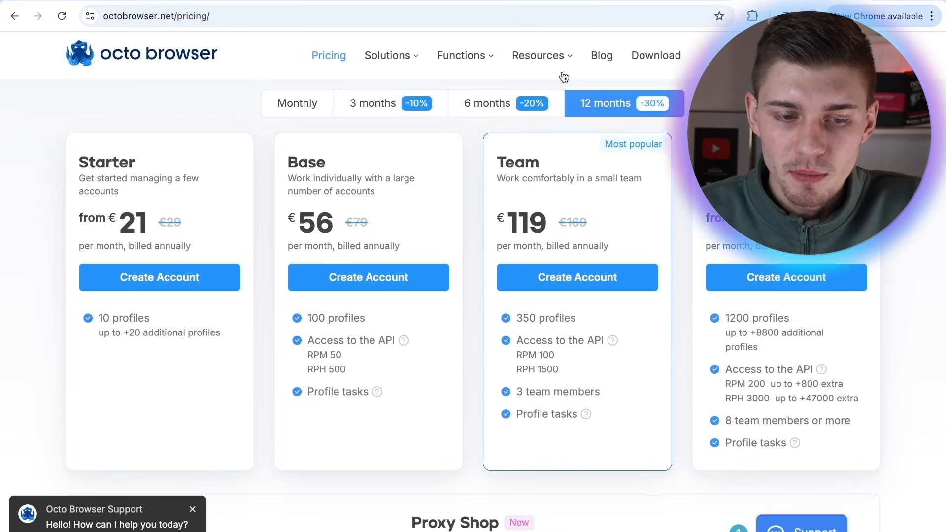
mouse_move(473, 193)
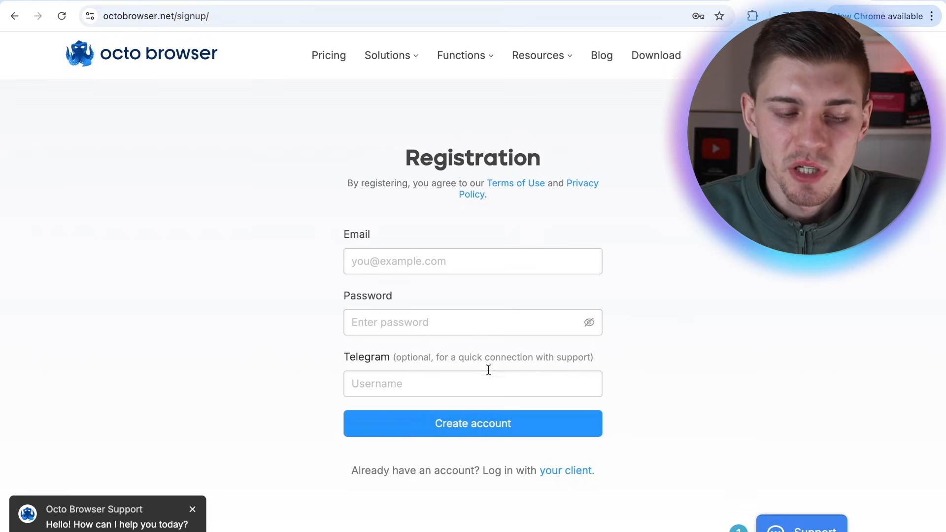
mouse_move(747, 411)
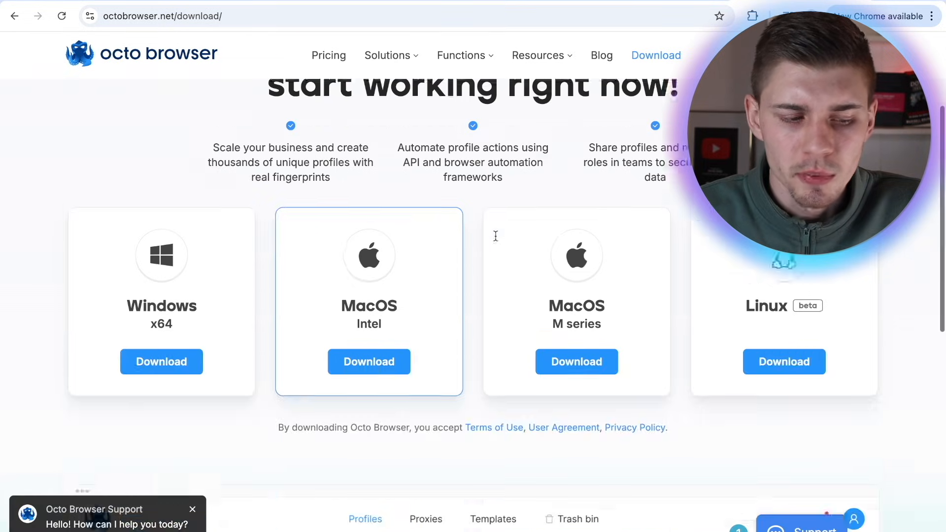
Step: Scroll the download page through the Windows, macOS Intel, macOS M series and Linux installers
scroll("up", 3)
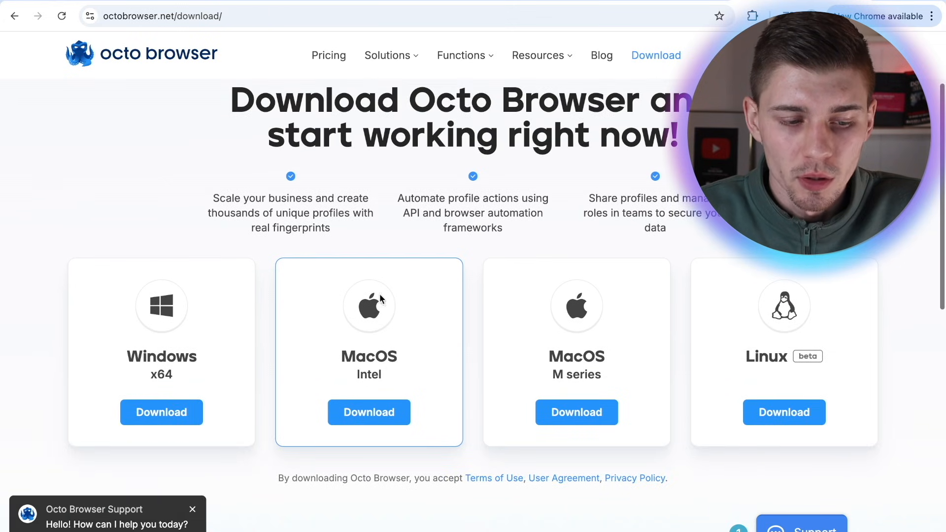
scroll("down", 3)
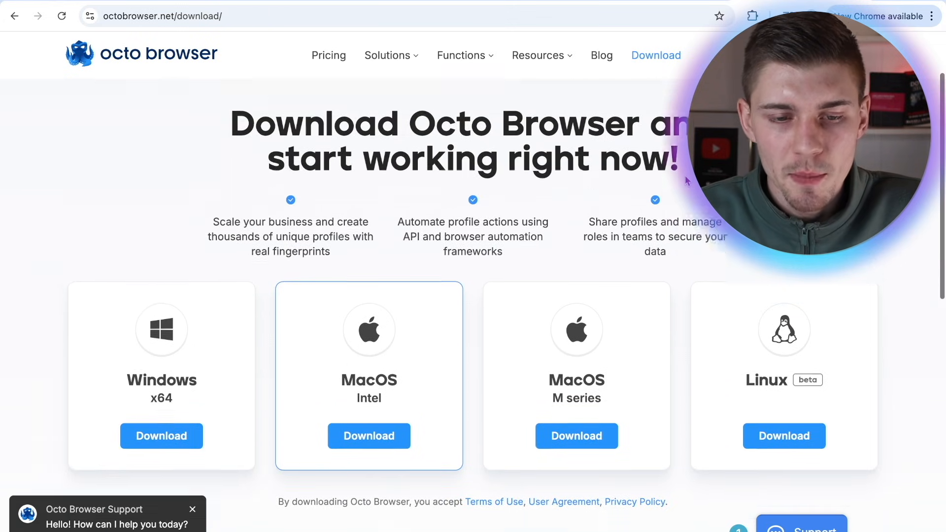
scroll("down", 3)
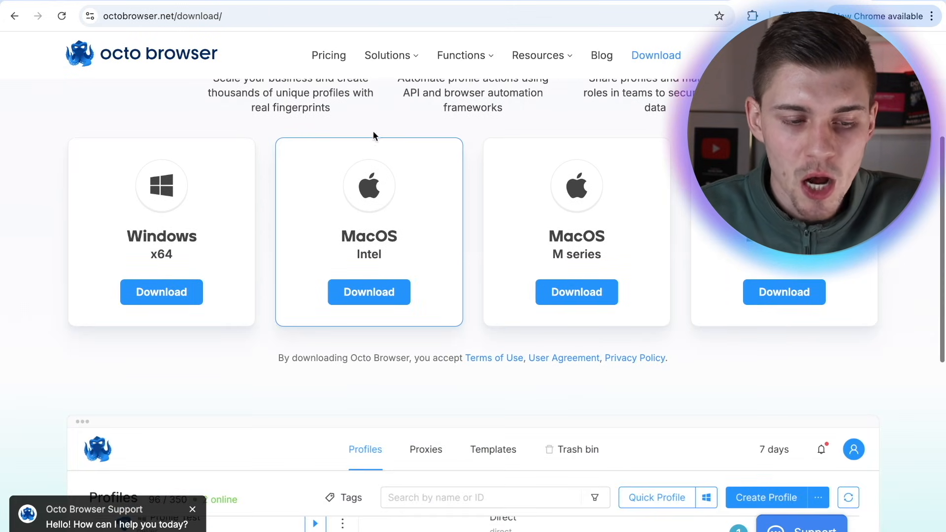
mouse_move(368, 292)
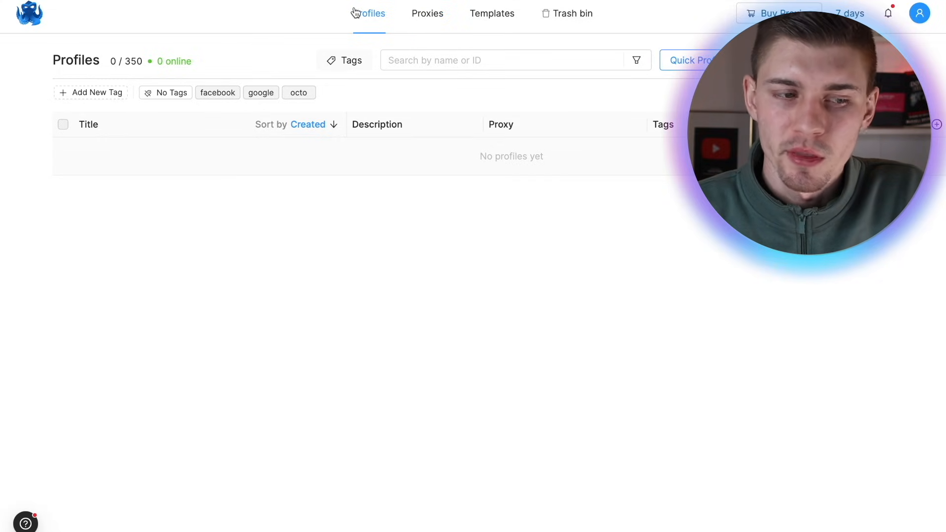
Step: Check the Proxies and Trash bin sections, then return to the empty Profiles list
left_click(427, 13)
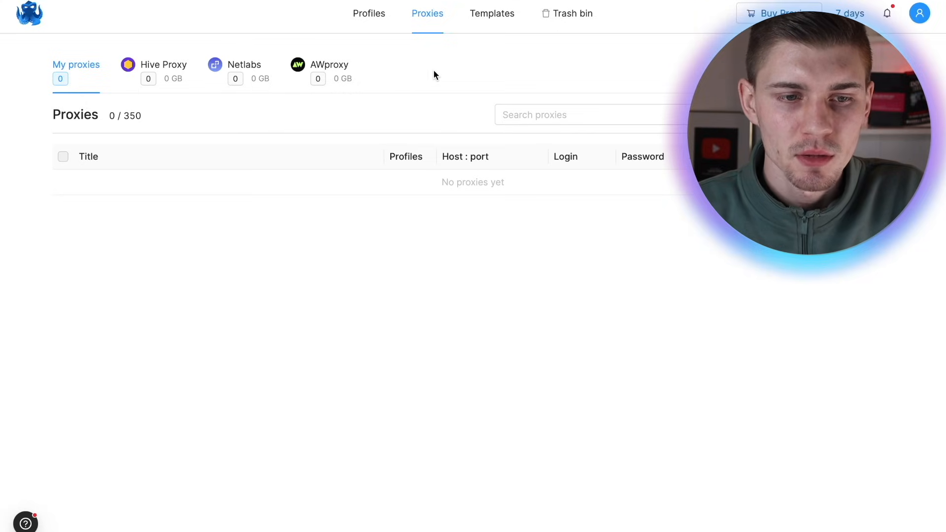
left_click(571, 13)
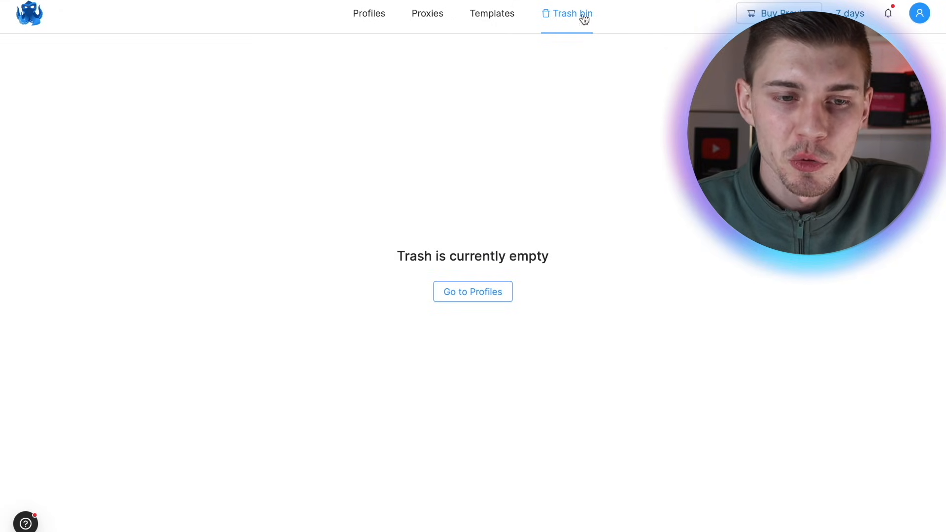
left_click(368, 12)
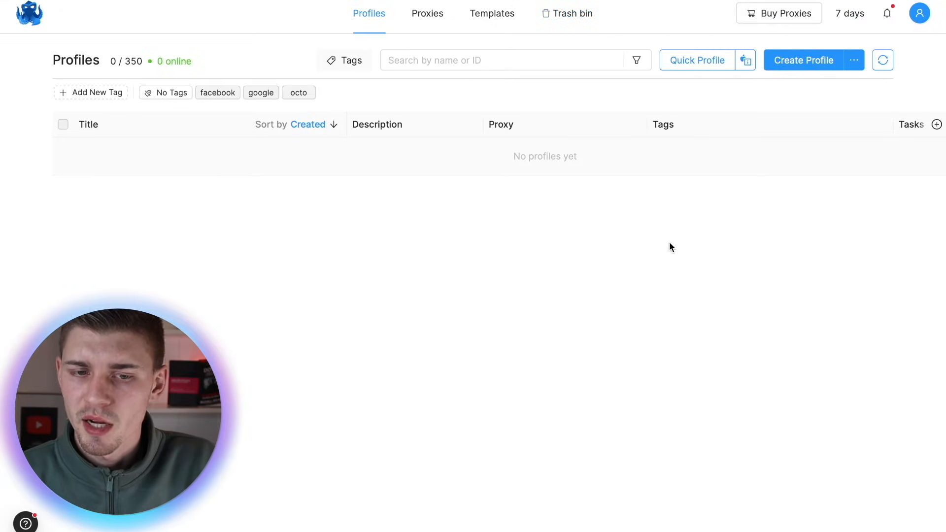
Step: Create a default quick profile, Quick economic-recess
left_click(697, 59)
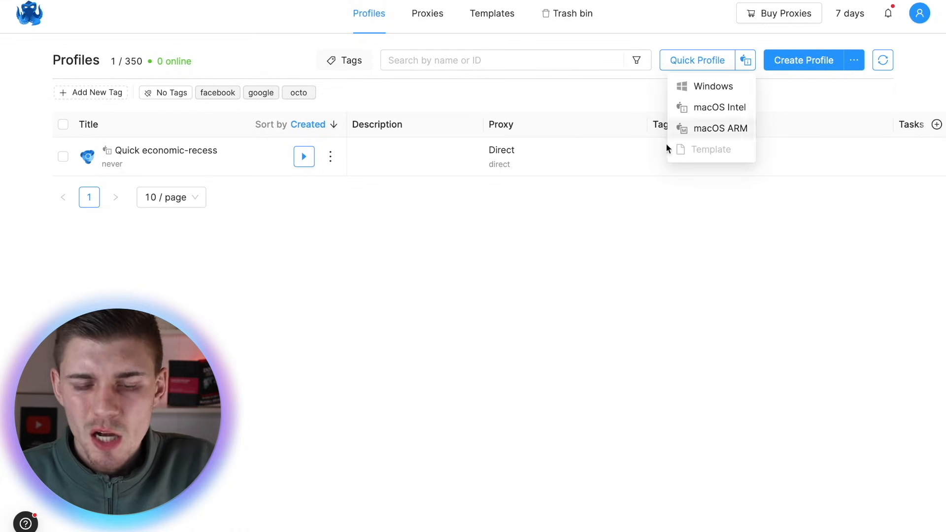
mouse_move(692, 92)
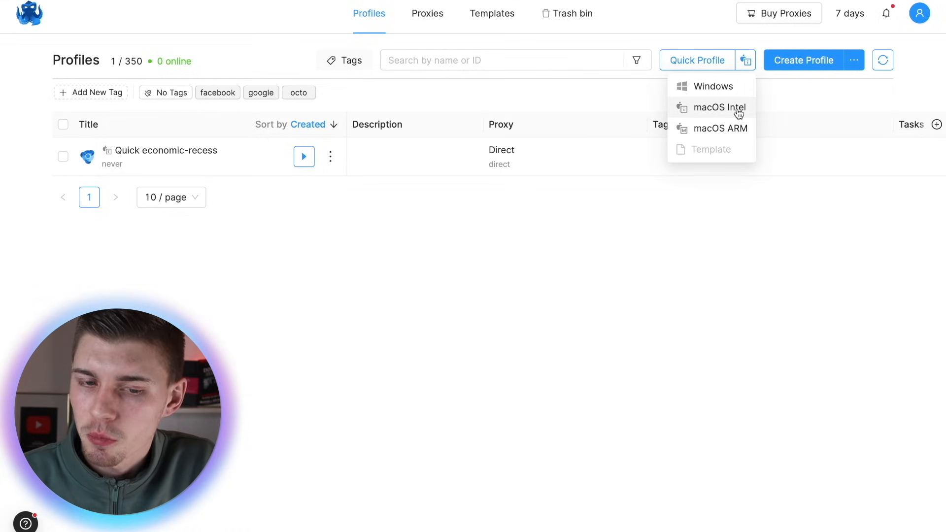
mouse_move(718, 128)
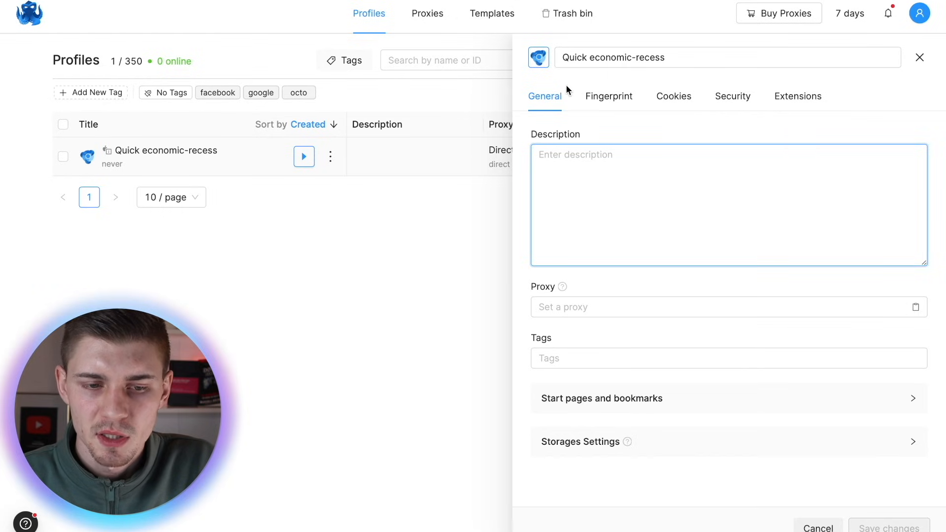
mouse_move(629, 139)
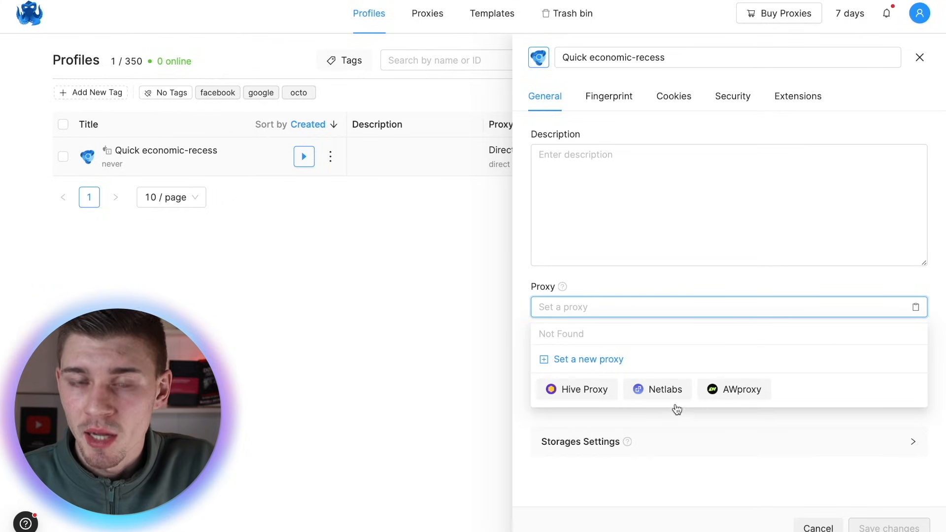
mouse_move(682, 351)
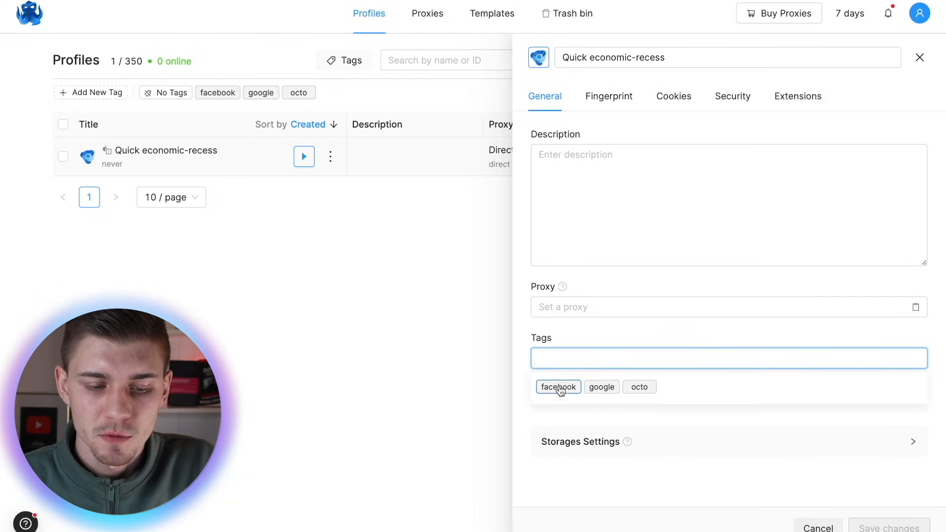
left_click(557, 386)
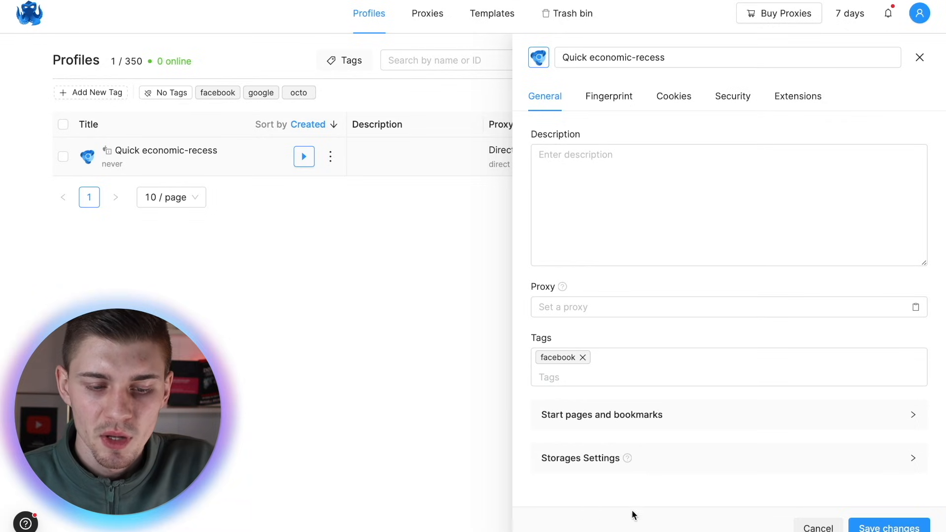
left_click(600, 414)
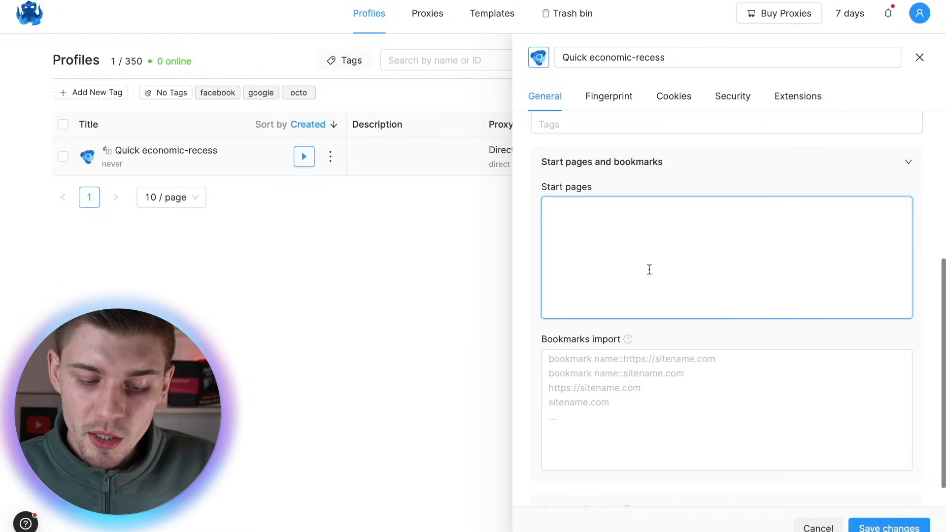
type("www.")
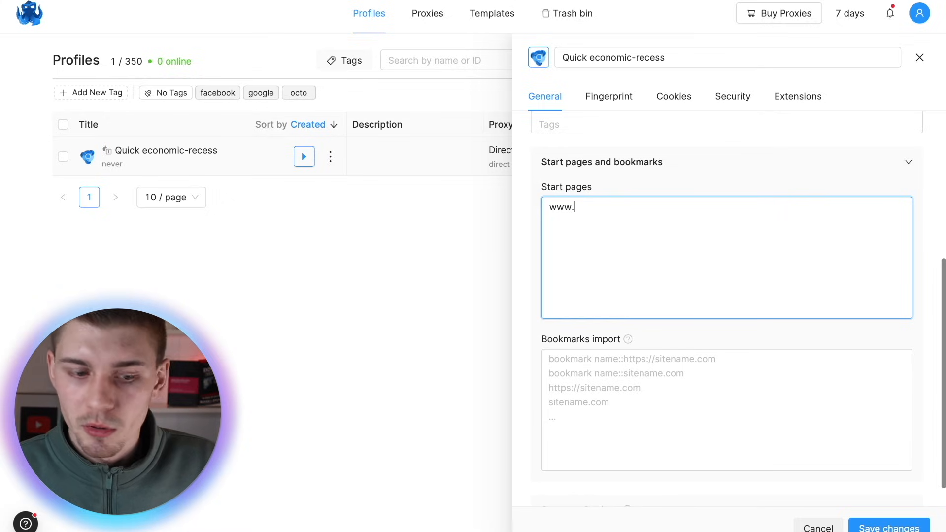
type("facebook.com")
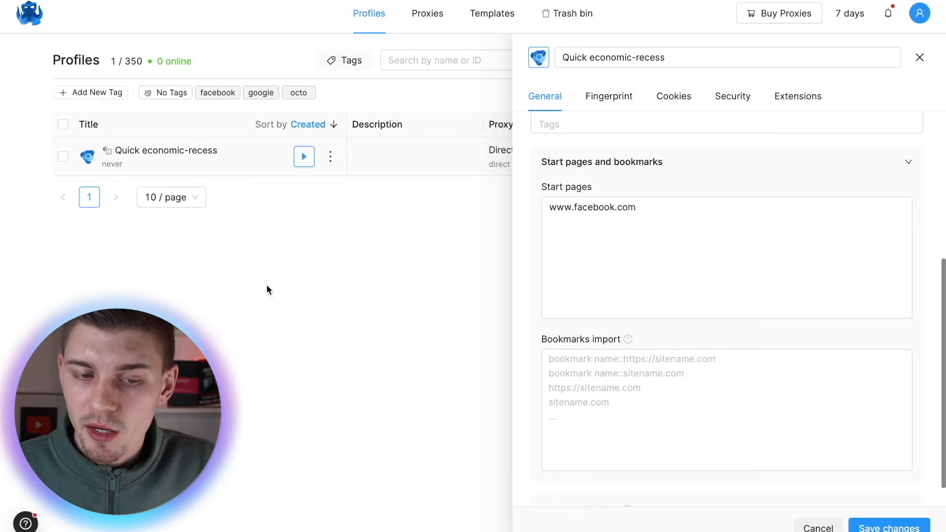
left_click(698, 247)
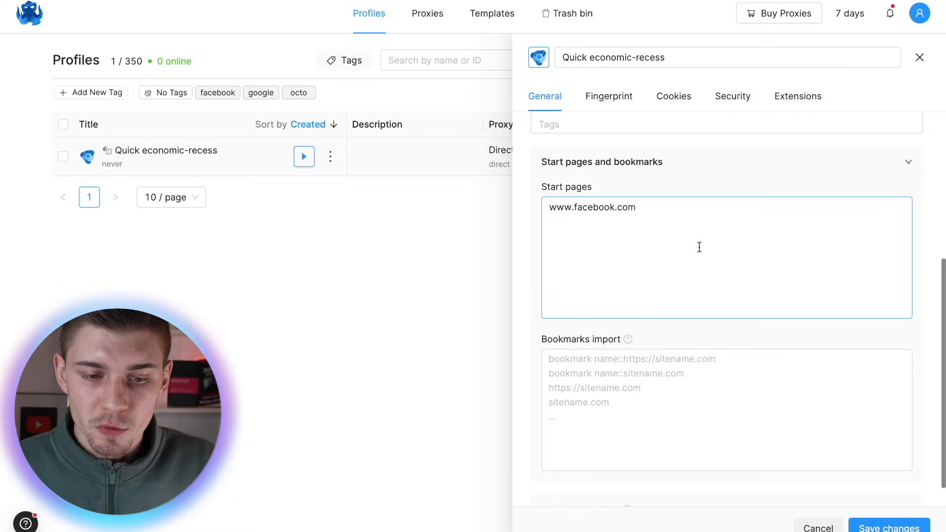
left_click(608, 96)
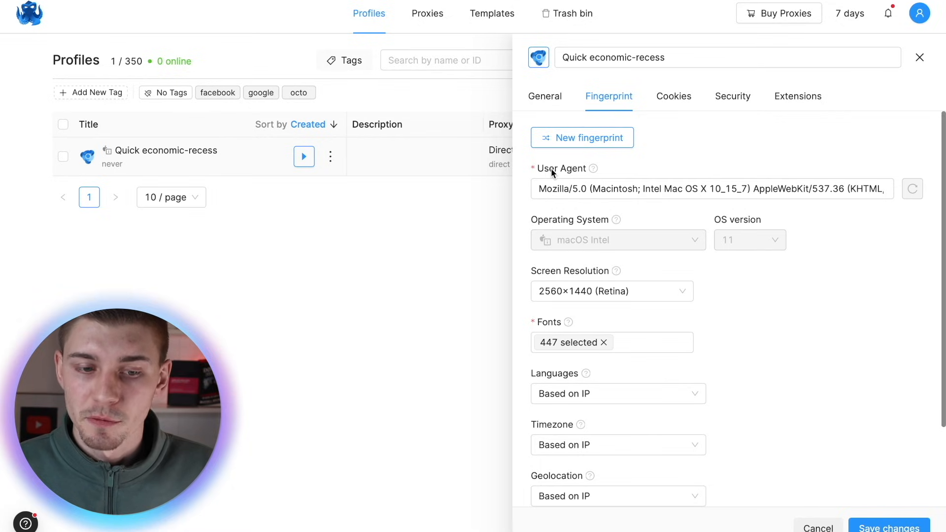
Step: Inspect the user agent and fonts fingerprint fields, then save the profile changes
left_click(708, 188)
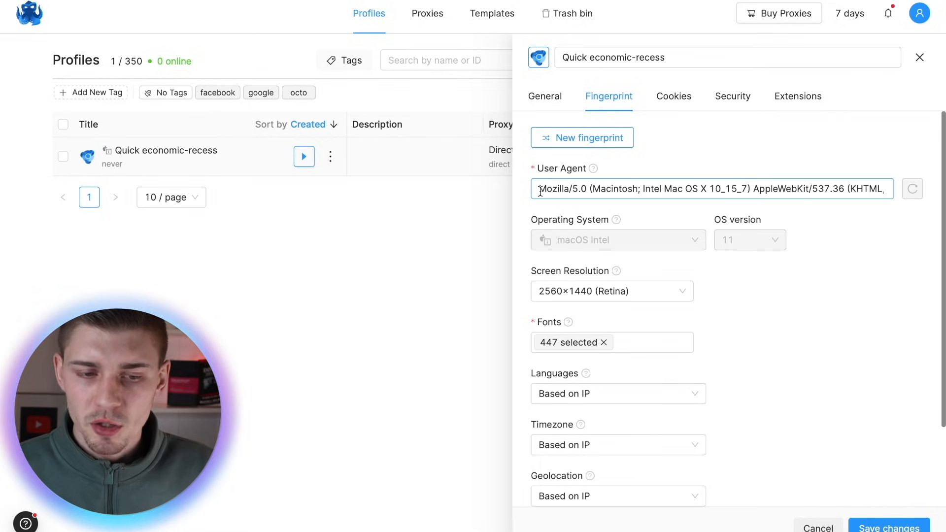
double_click(558, 189)
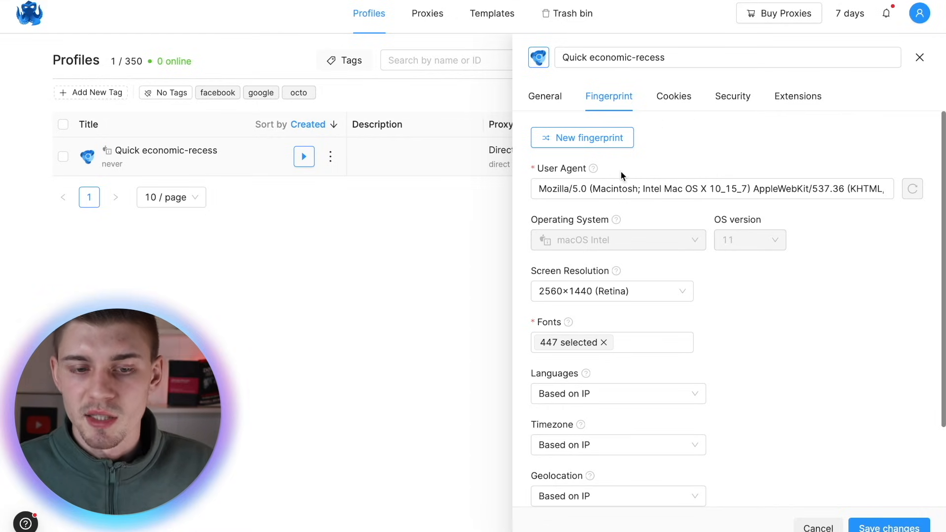
left_click(611, 341)
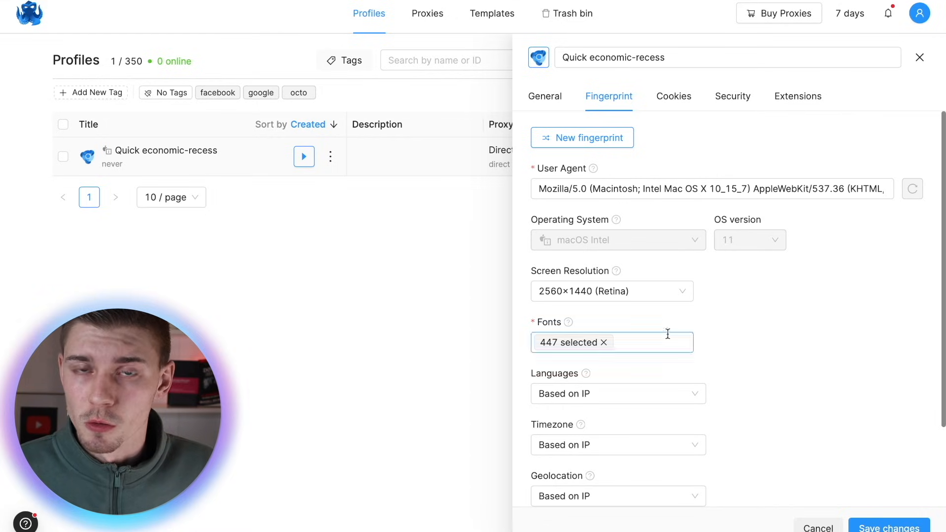
scroll("down", 3)
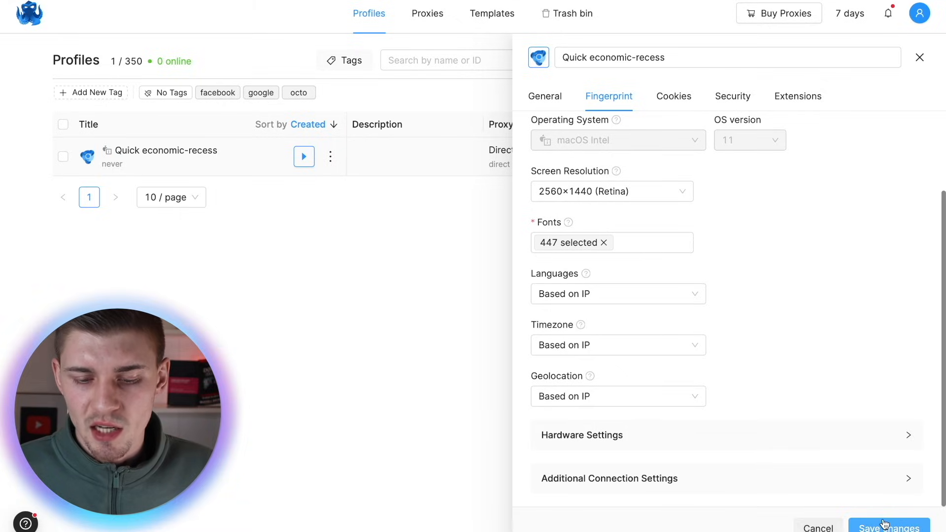
left_click(889, 526)
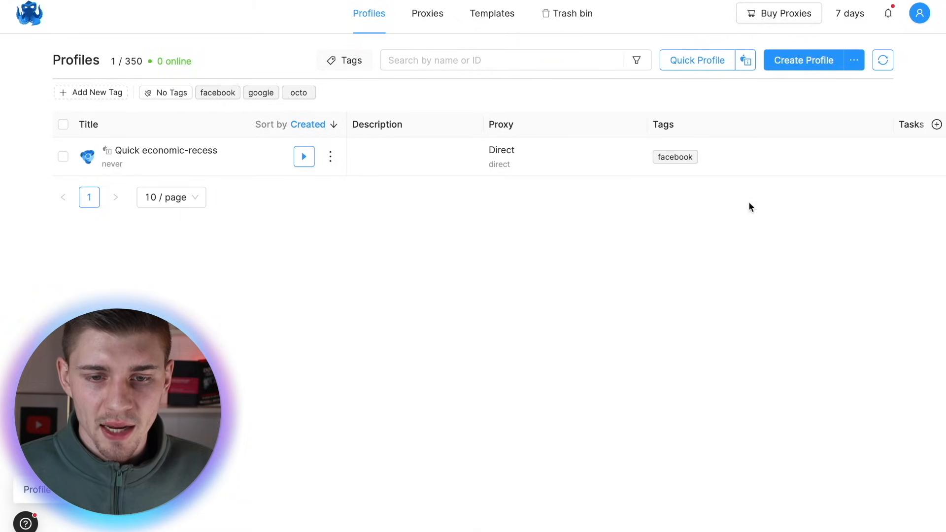
mouse_move(824, 111)
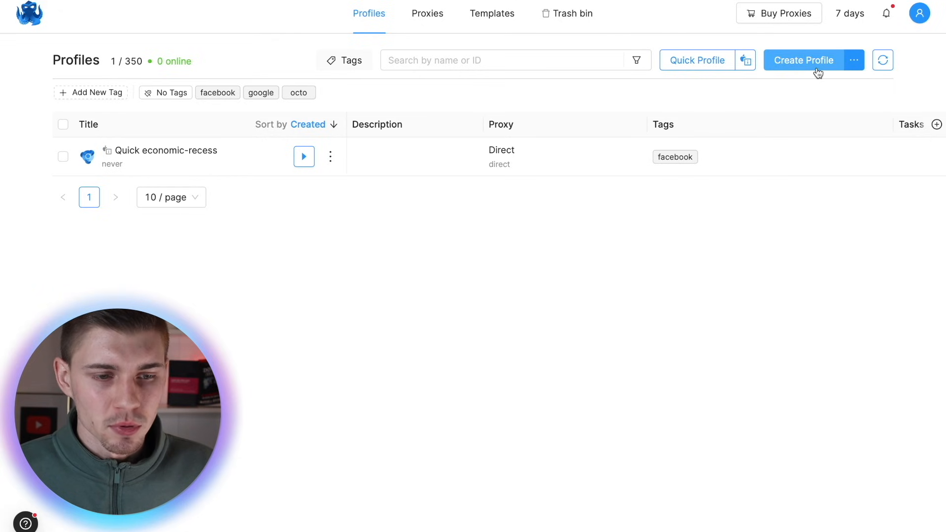
Step: Start a new profile named Clickbank with description 'Sign Up To Clickbank'
left_click(803, 60)
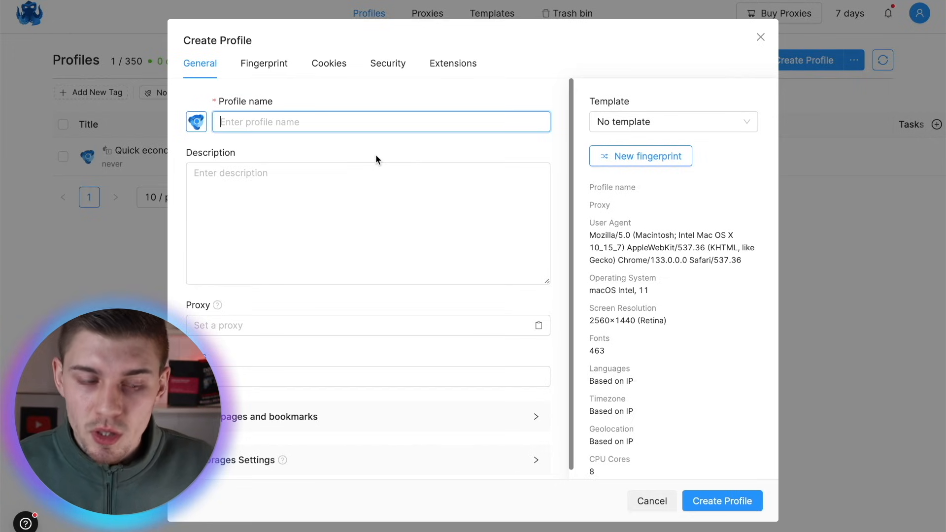
mouse_move(313, 146)
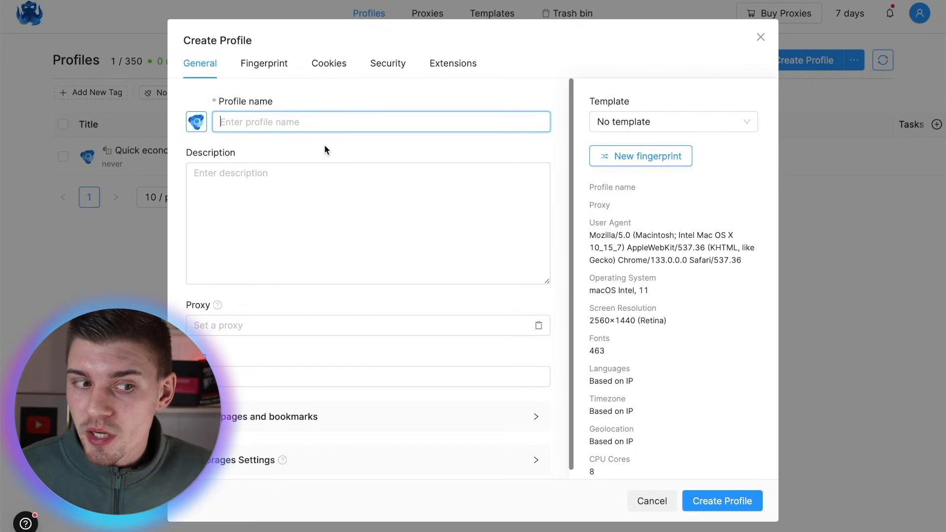
type("Clicka")
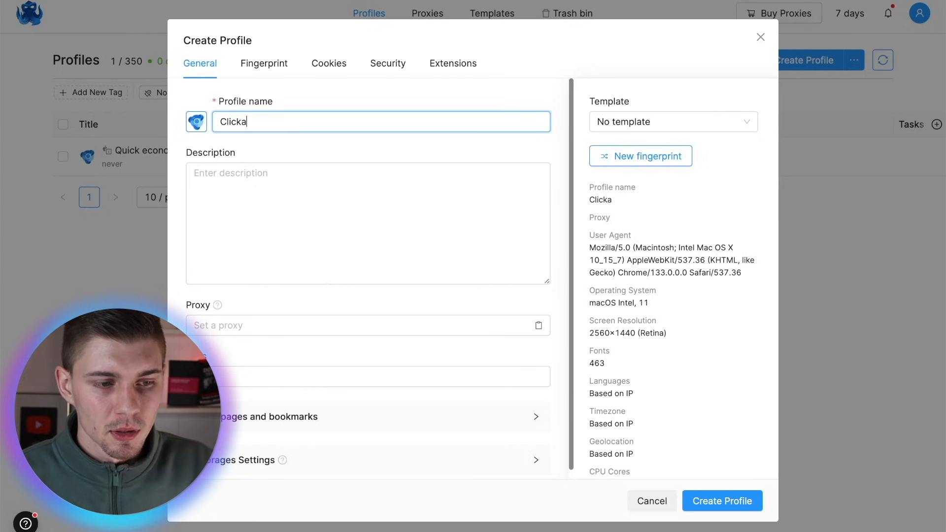
key("Backspace")
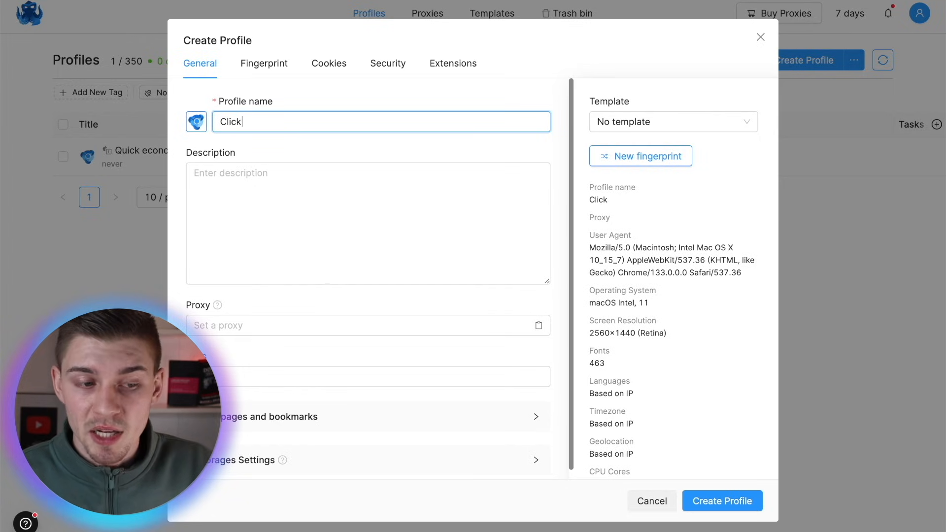
type("bank")
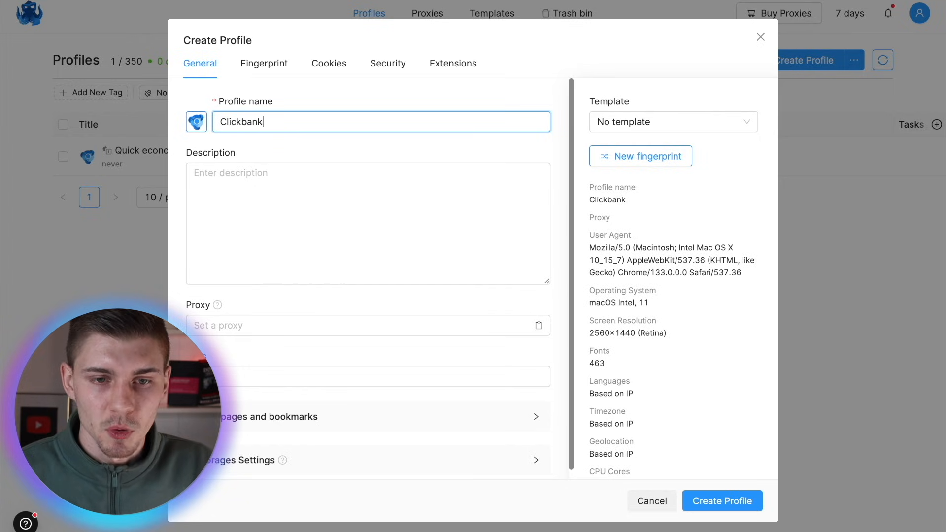
mouse_move(446, 359)
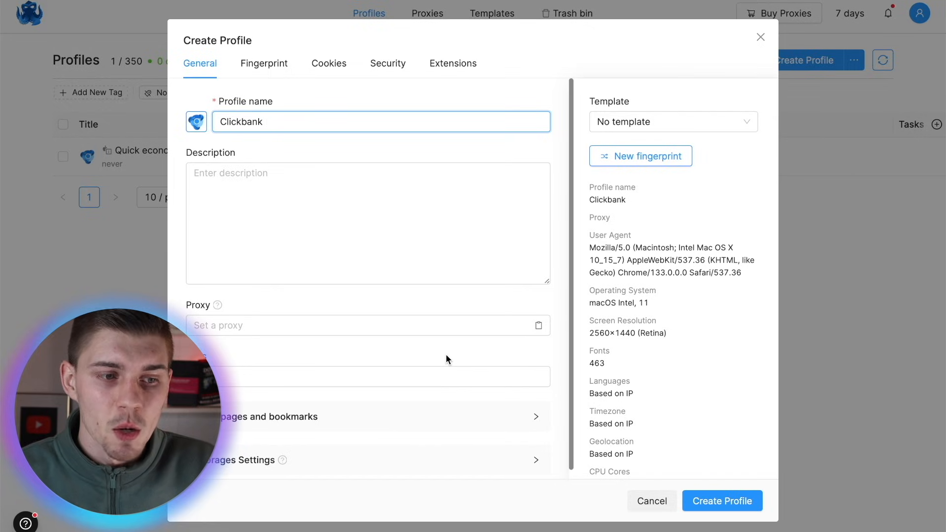
type("Sign up to ClickBank")
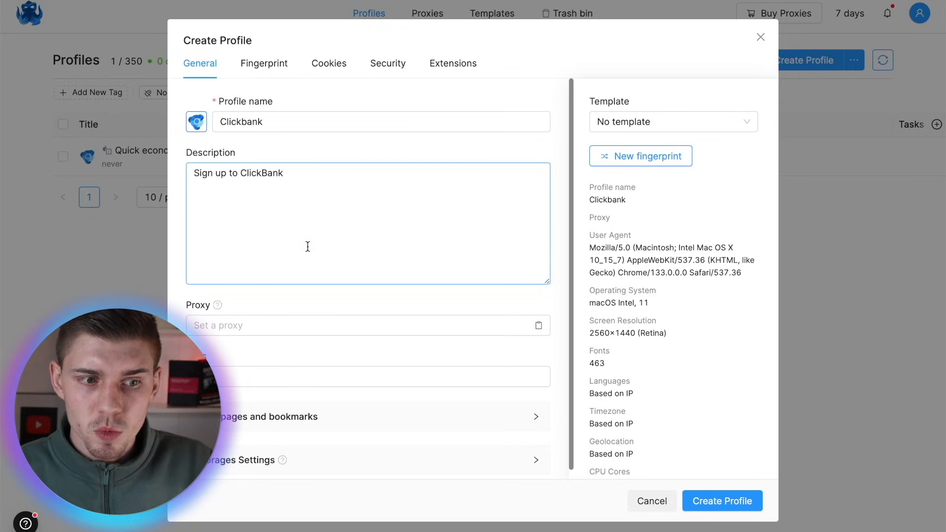
mouse_move(360, 209)
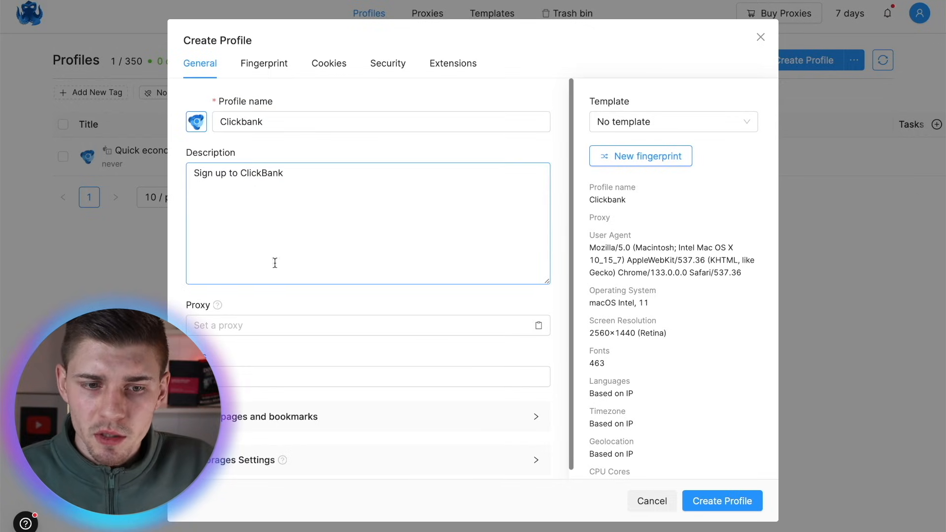
left_click(348, 183)
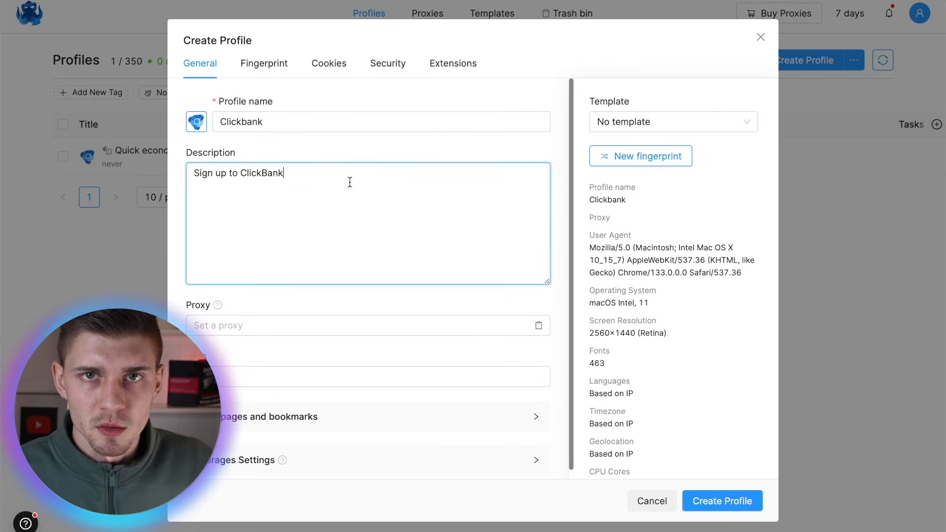
type("Sign Up To Clickbank")
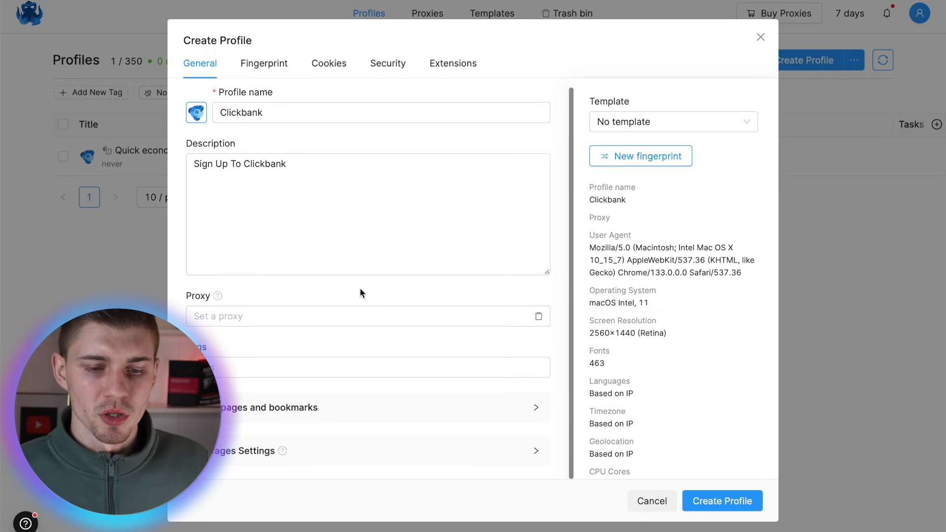
left_click(362, 316)
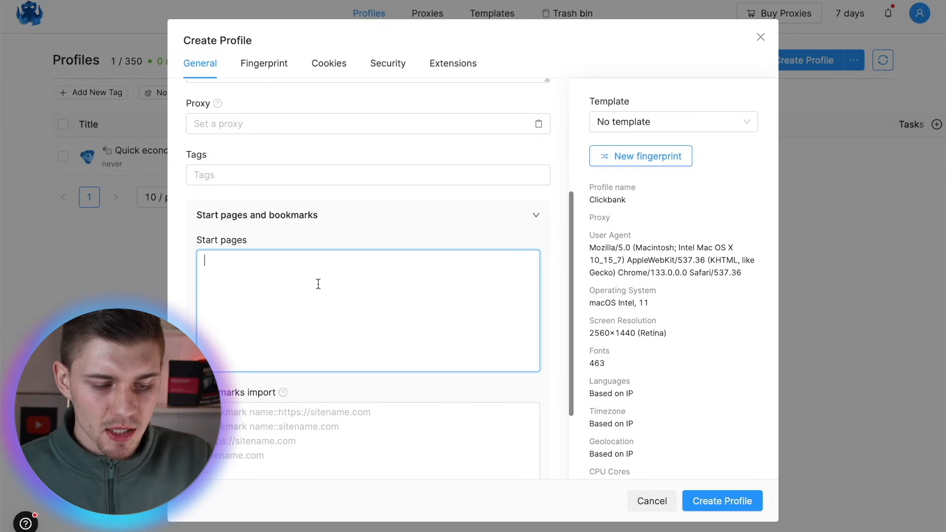
type("www.clickbank.")
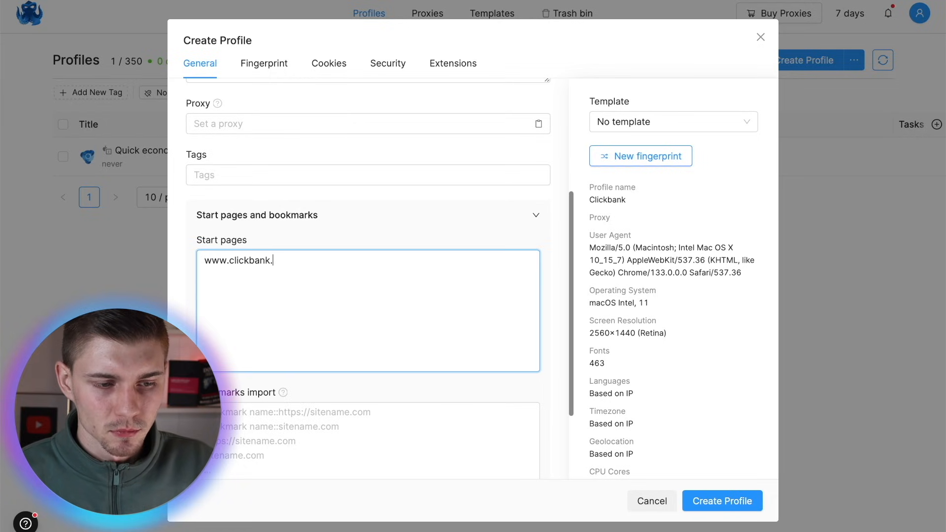
type("com")
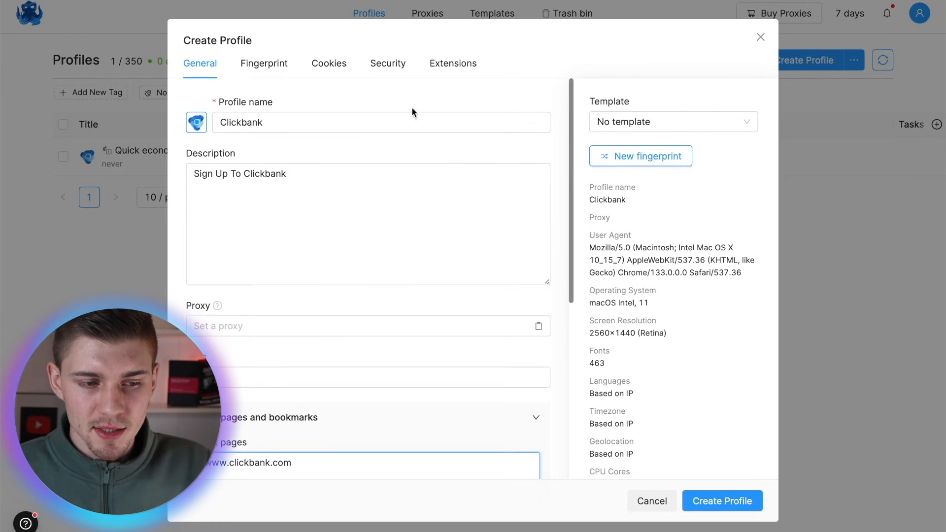
scroll("down", 3)
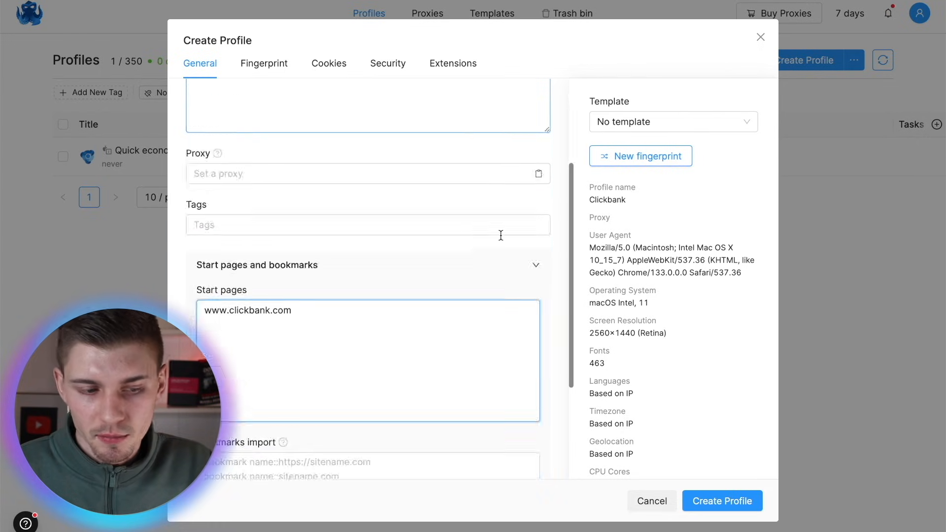
Step: Switch the Clickbank draft's fingerprint to Windows 11, with 1536×960 resolution and 154 fonts
left_click(264, 64)
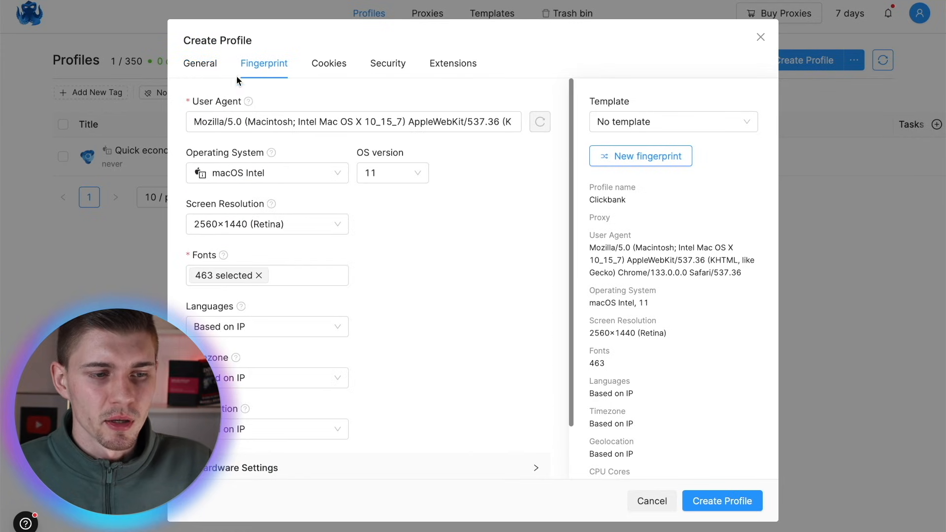
left_click(355, 121)
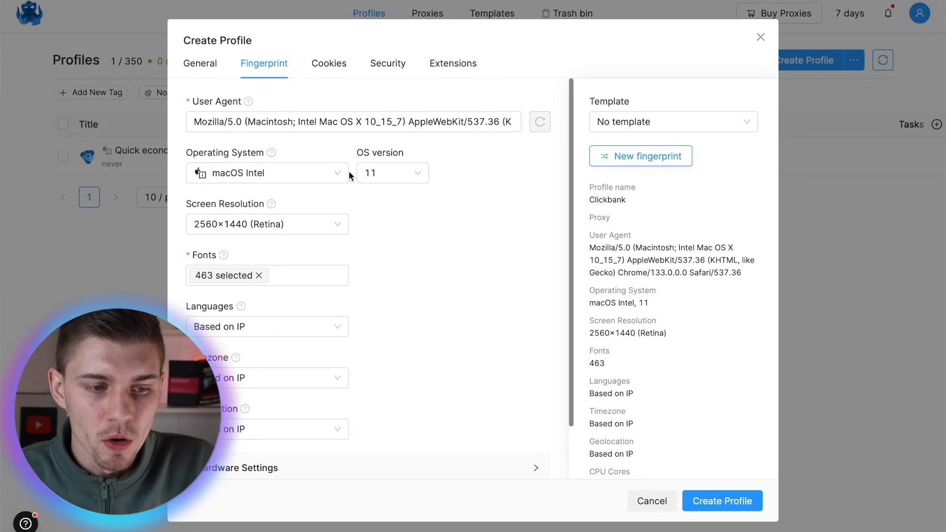
mouse_move(314, 190)
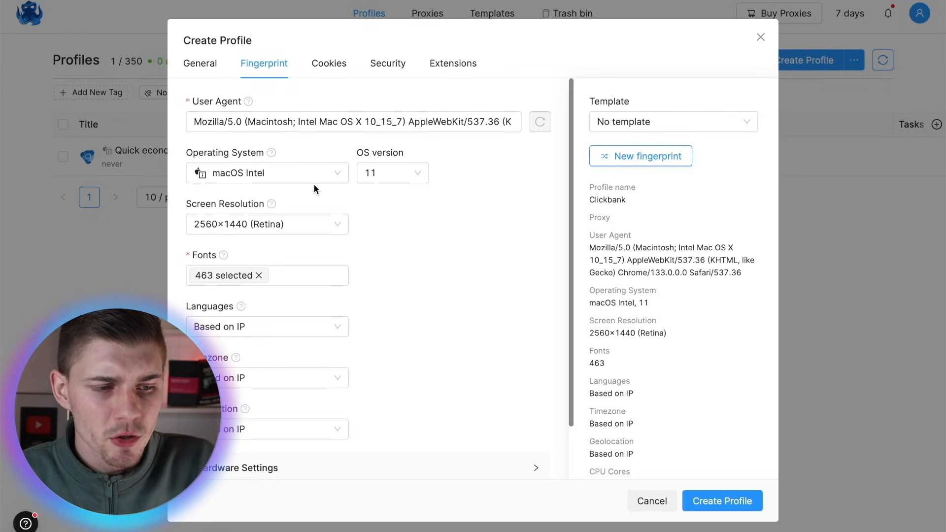
left_click(266, 173)
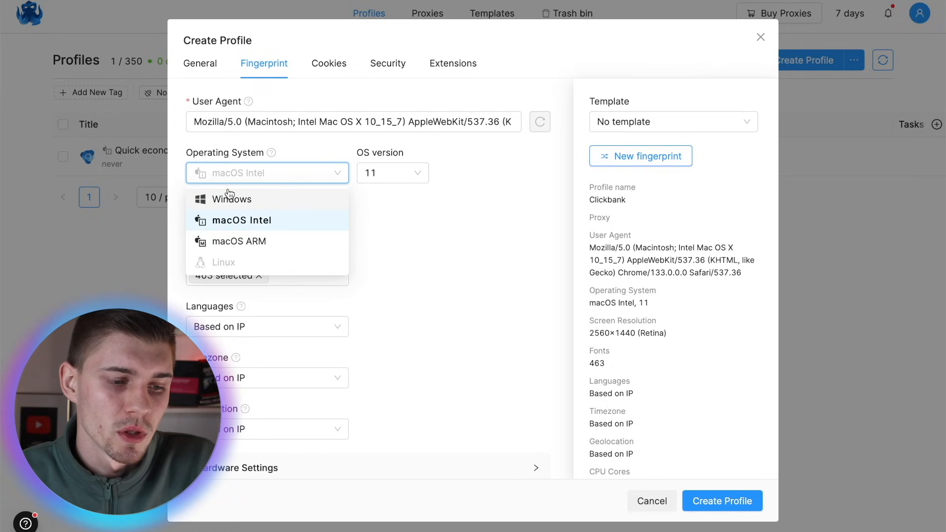
mouse_move(257, 199)
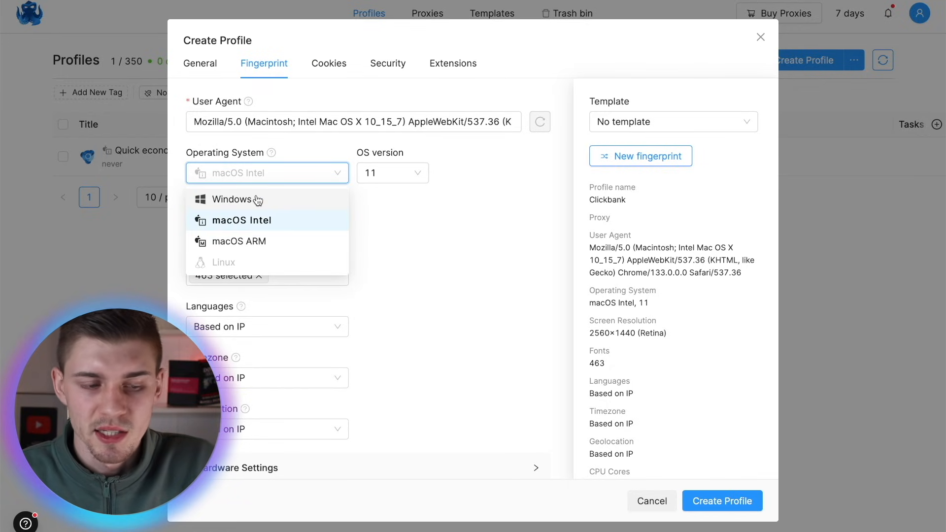
left_click(237, 199)
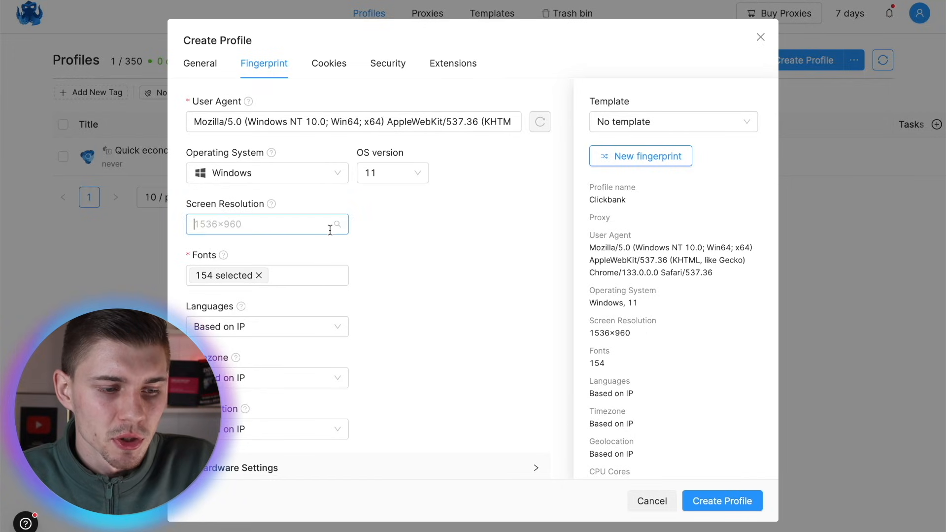
scroll("down", 3)
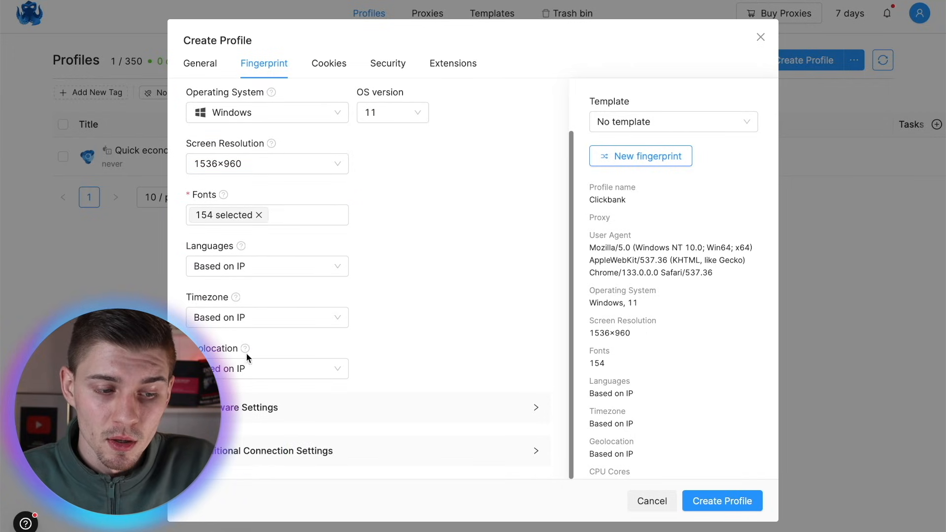
left_click(266, 368)
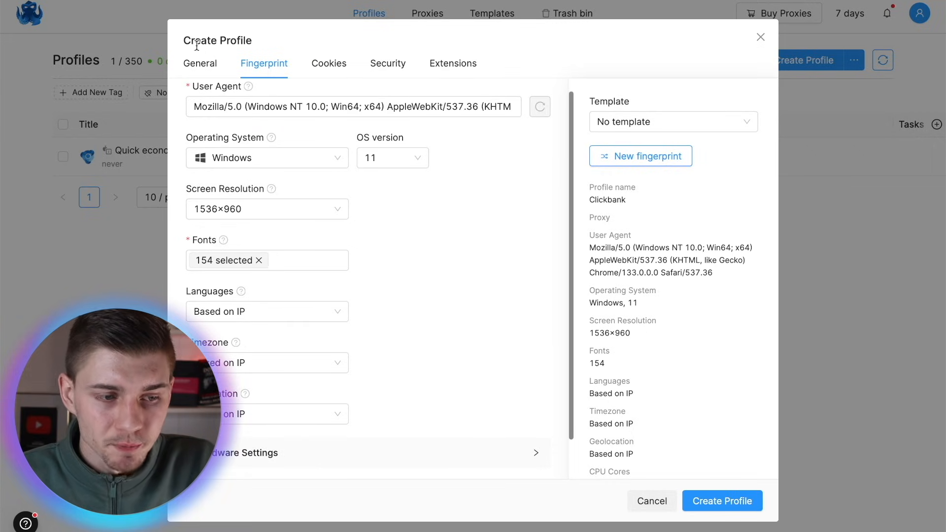
Step: Show the Clickbank draft's proxy choices: Hive Proxy, Netlabs and AWproxy, with none set
left_click(199, 64)
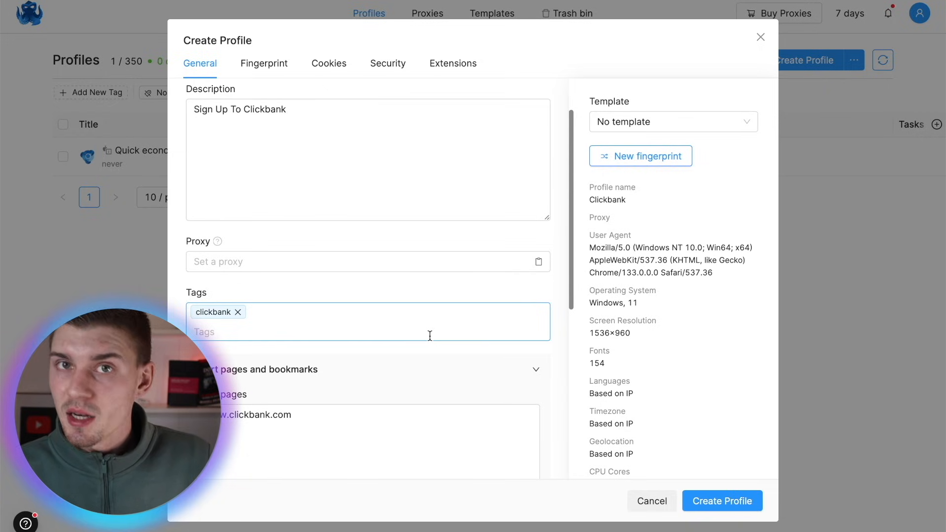
scroll("up", 3)
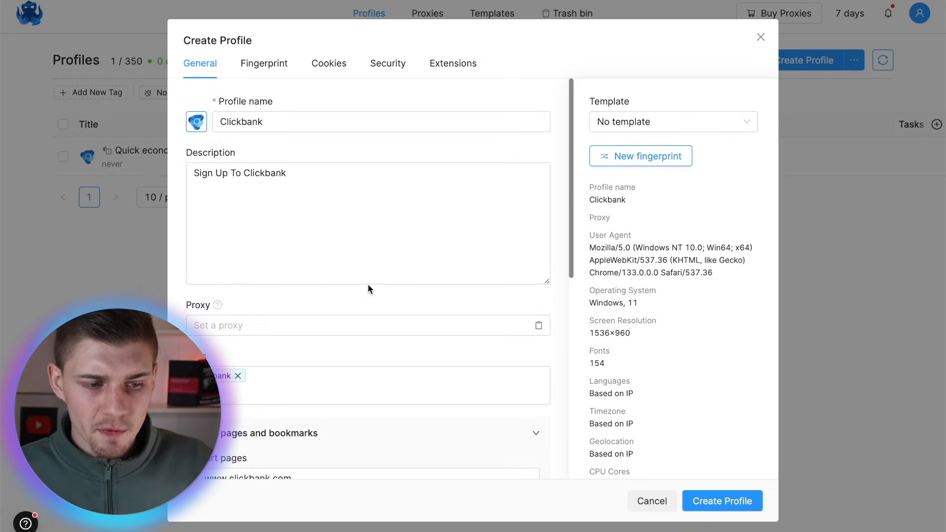
left_click(368, 325)
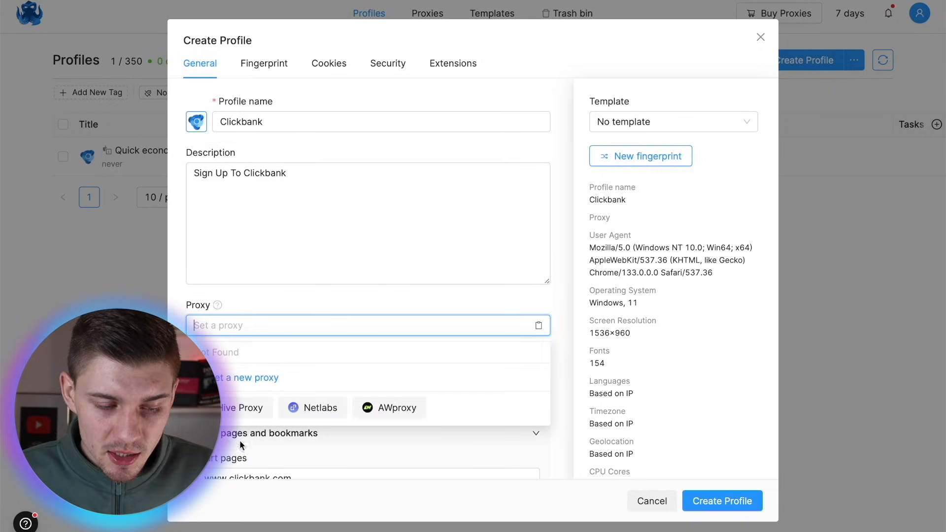
mouse_move(387, 300)
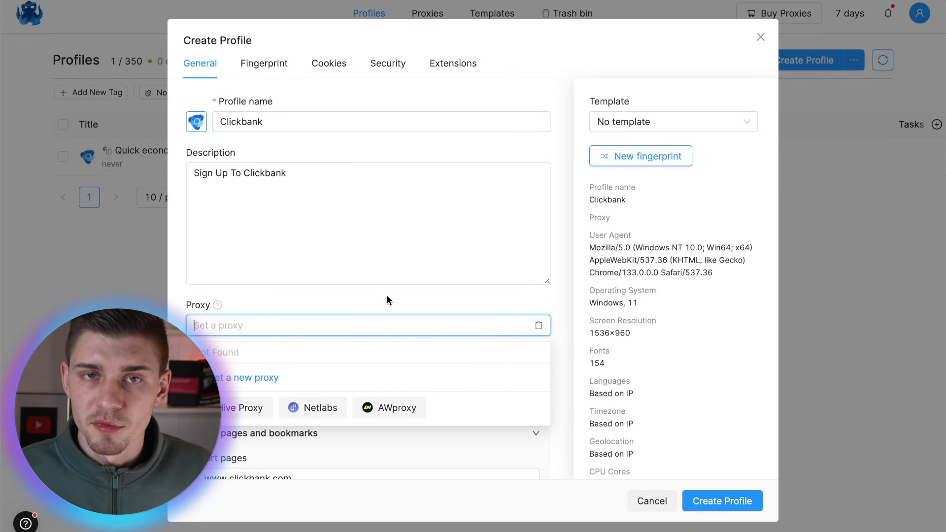
left_click(329, 62)
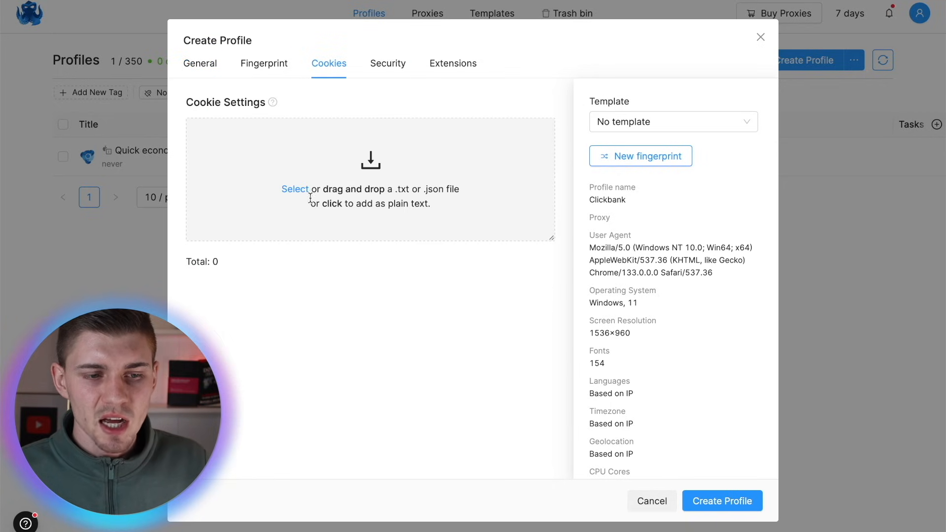
left_click(388, 64)
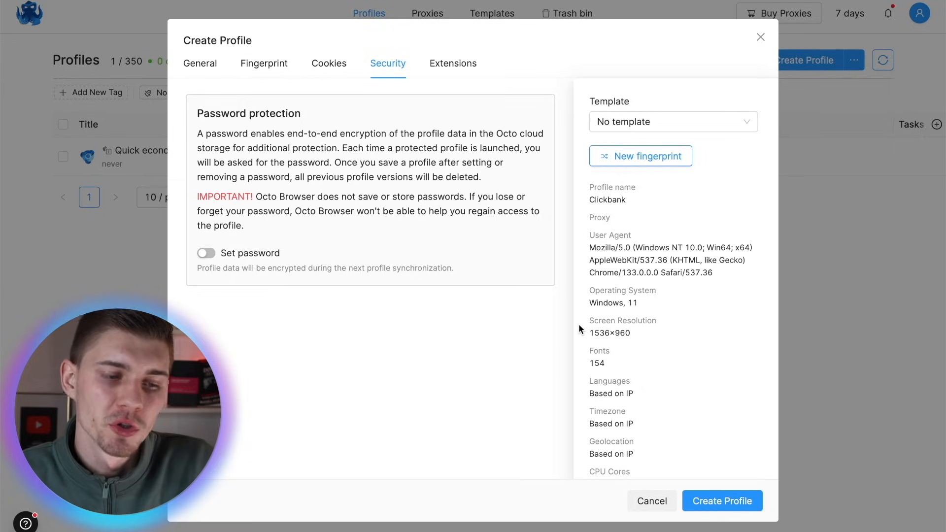
left_click(452, 64)
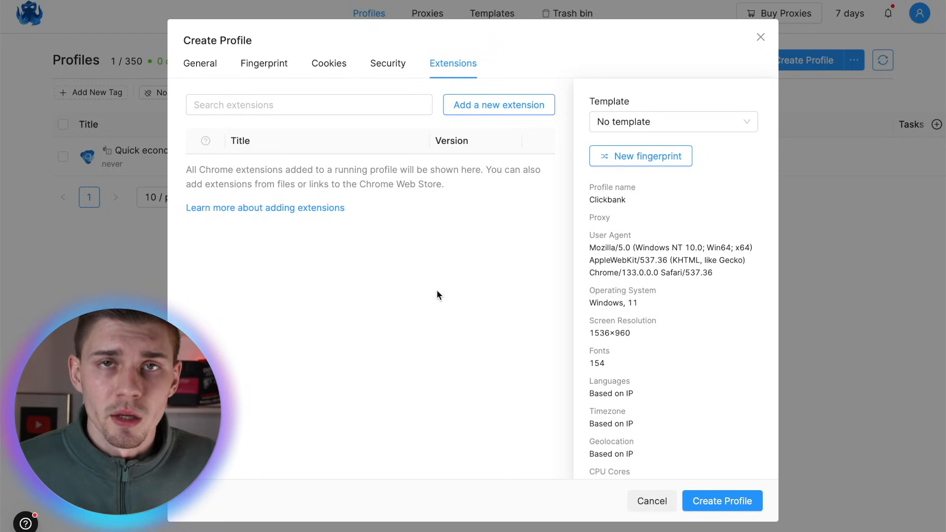
mouse_move(361, 124)
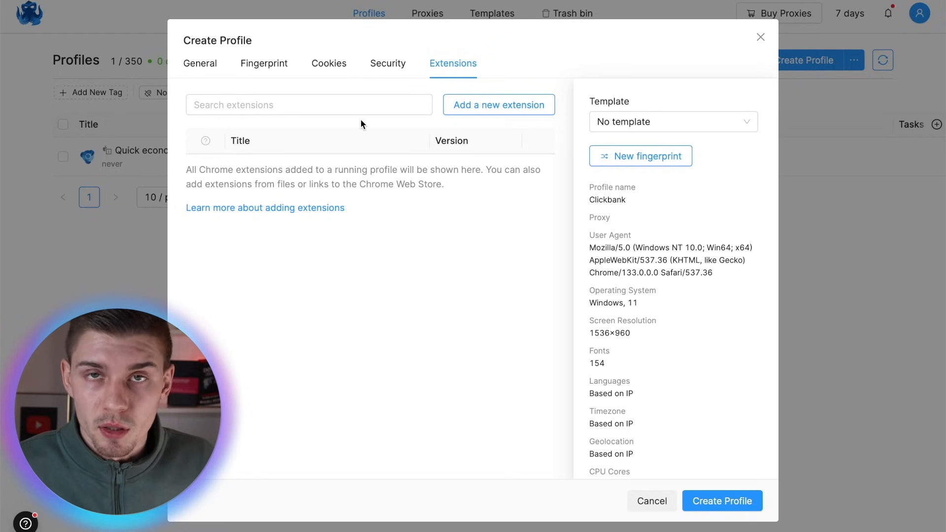
left_click(199, 63)
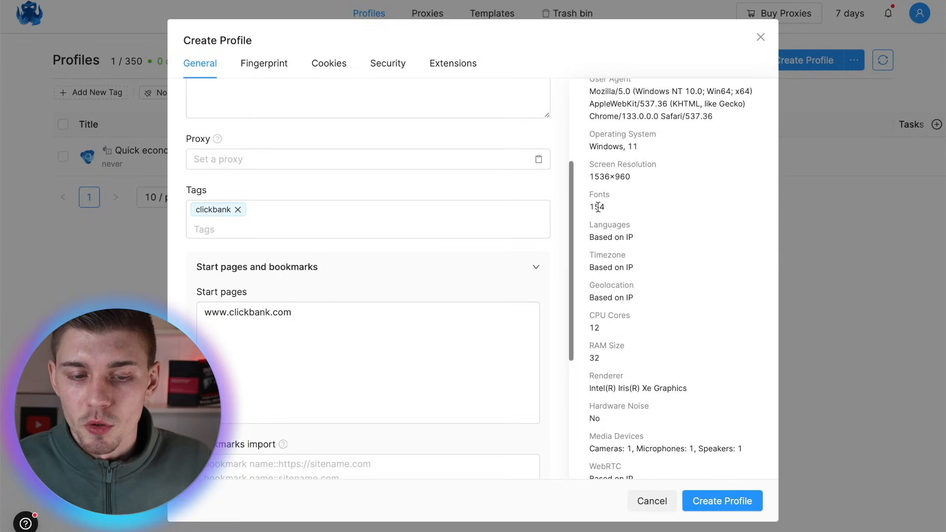
mouse_move(324, 280)
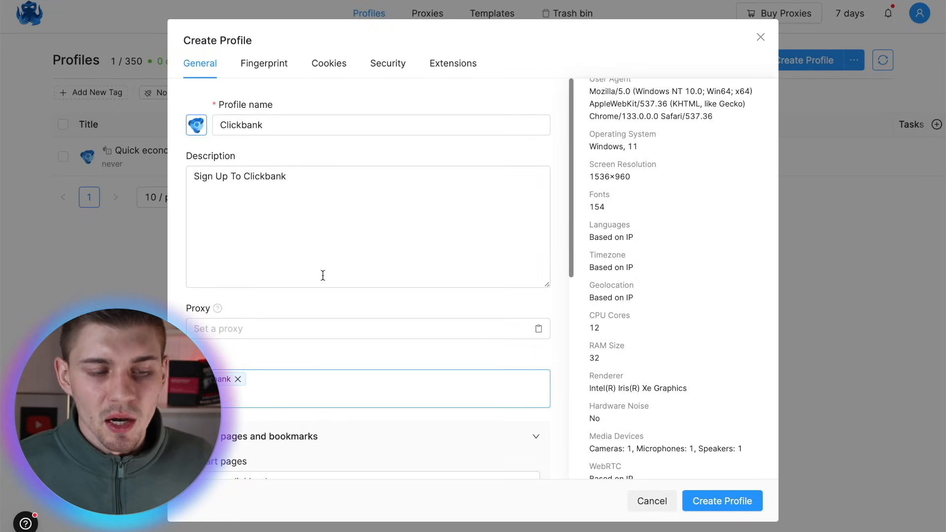
scroll("down", 3)
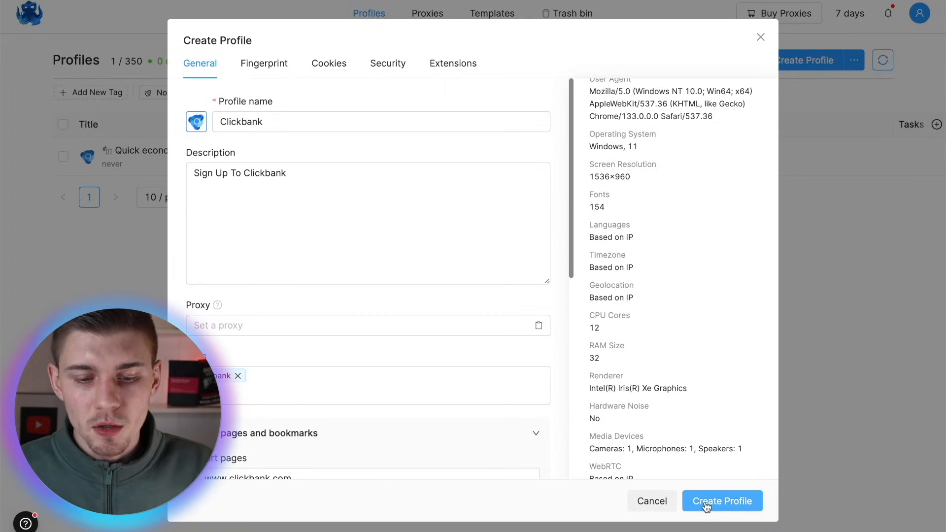
Step: Create the Clickbank profile and filter the profile list to the facebook tag only
left_click(721, 500)
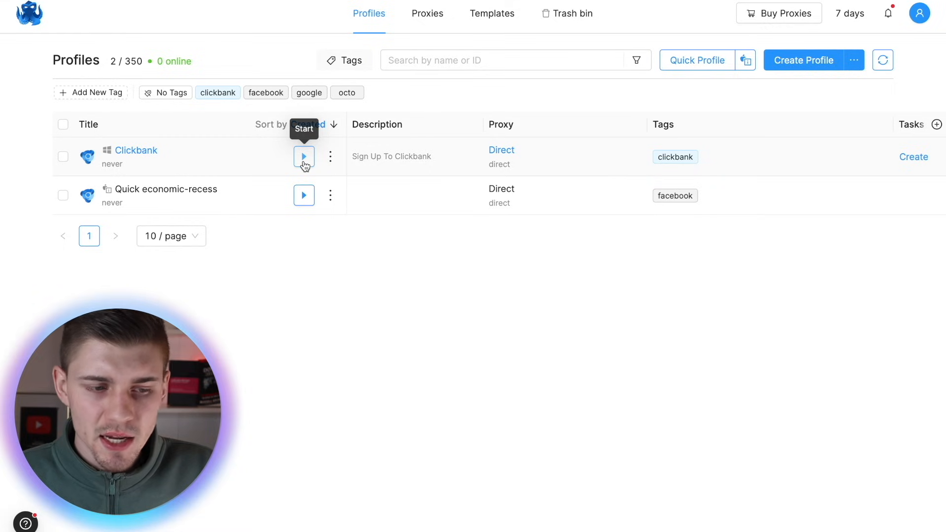
mouse_move(261, 248)
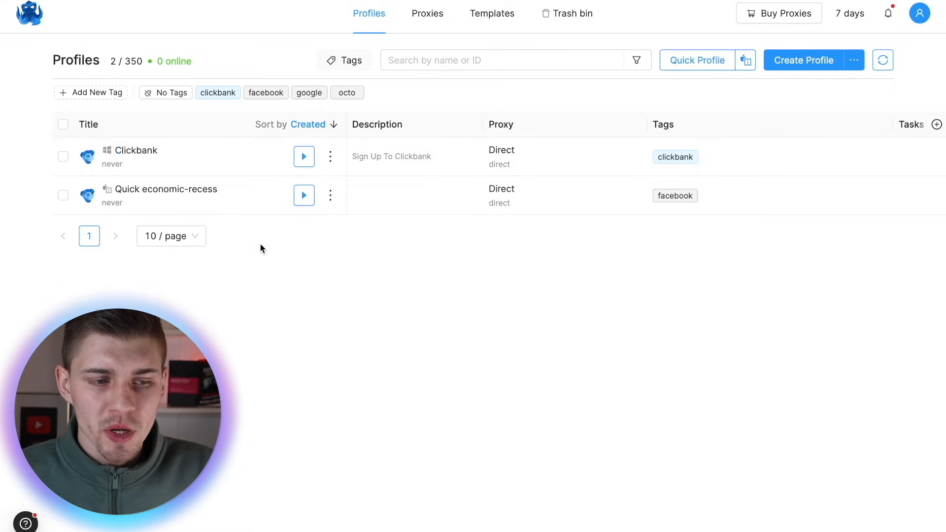
mouse_move(311, 270)
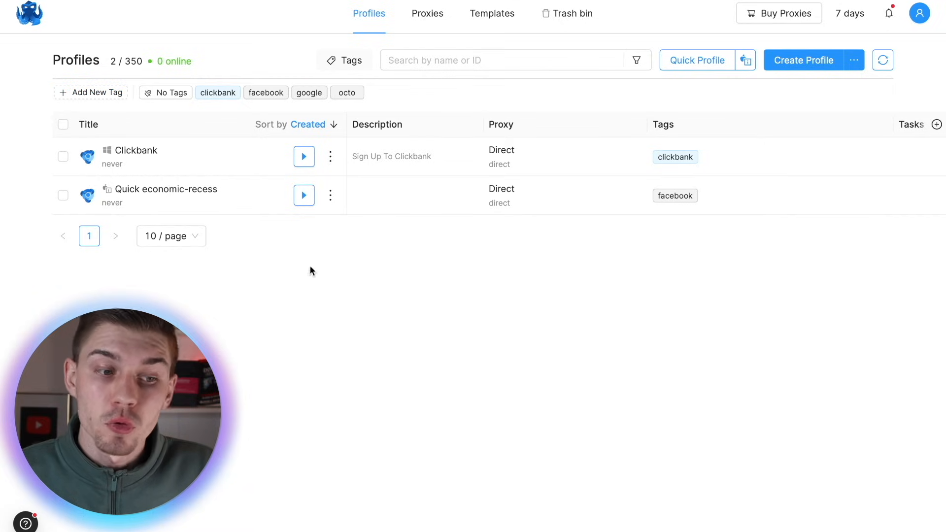
mouse_move(327, 103)
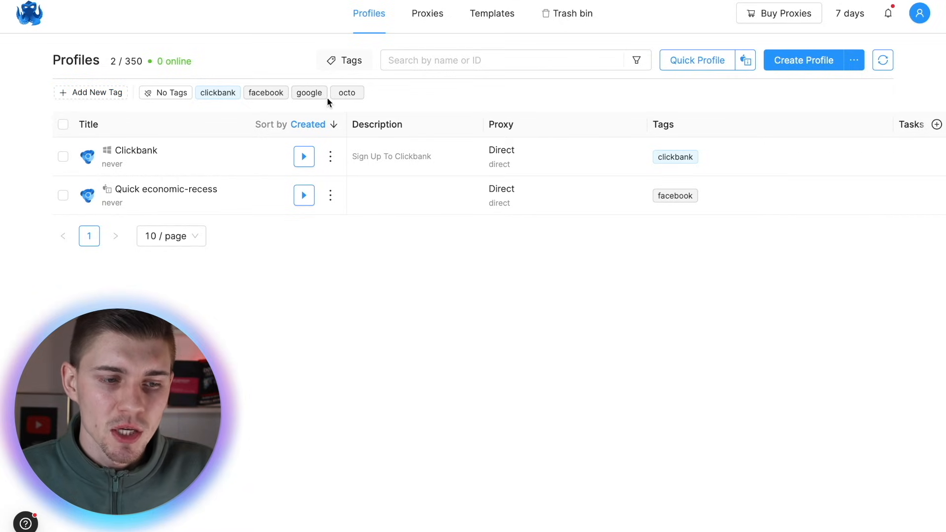
left_click(217, 92)
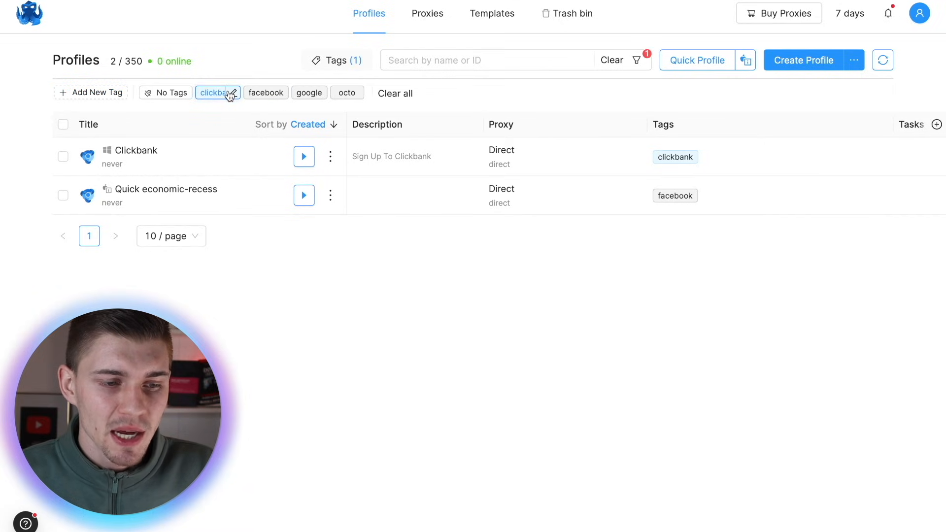
left_click(215, 92)
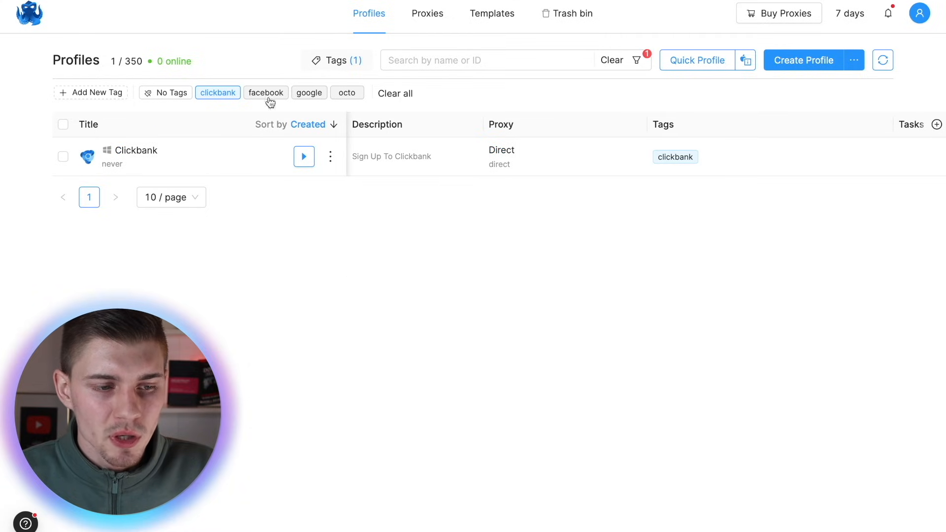
left_click(265, 92)
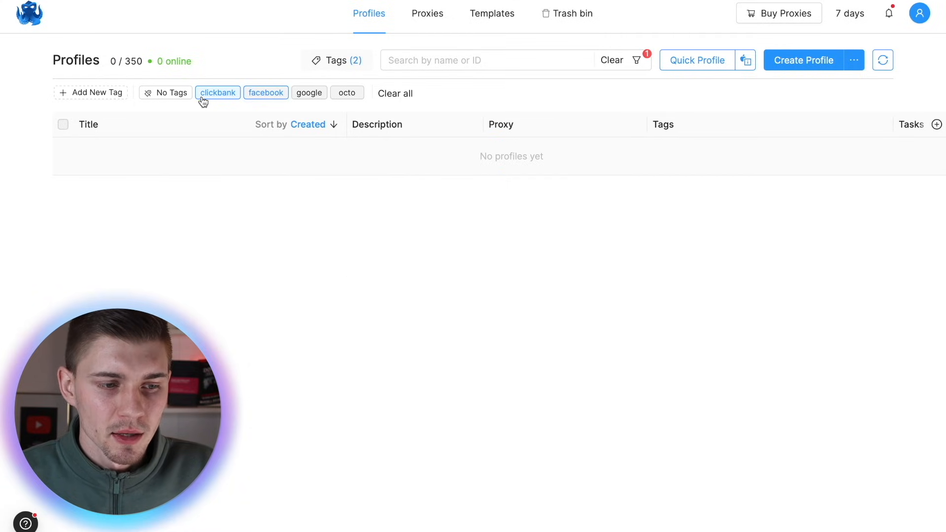
left_click(217, 92)
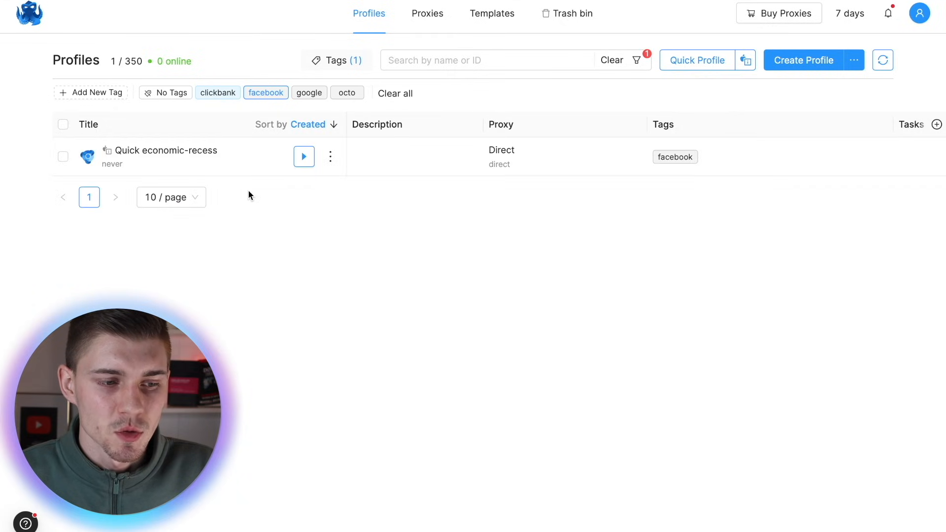
mouse_move(337, 143)
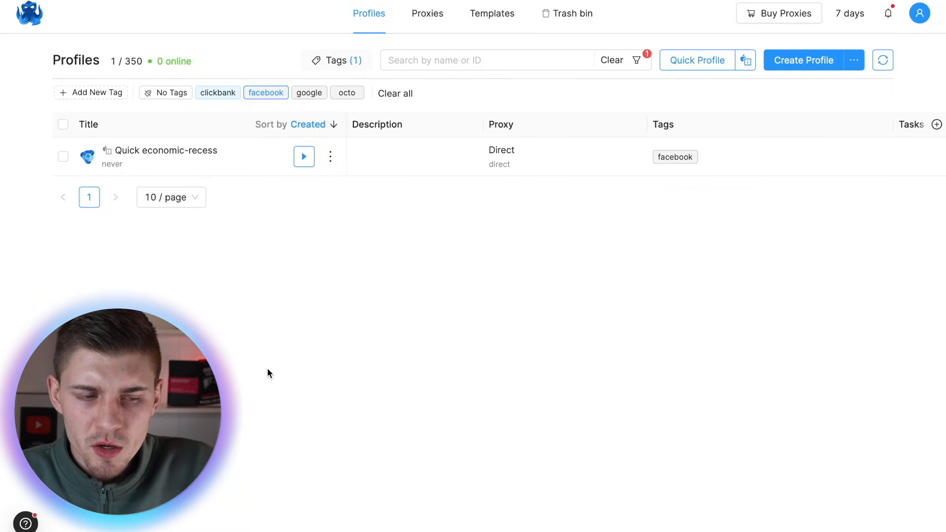
mouse_move(427, 13)
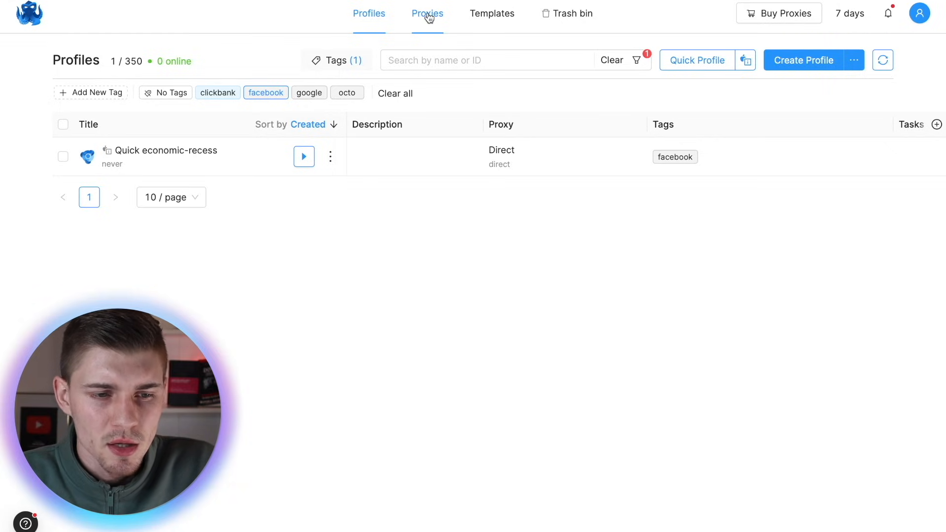
Step: Go to the Proxies page, which shows no proxies under My proxies
left_click(426, 13)
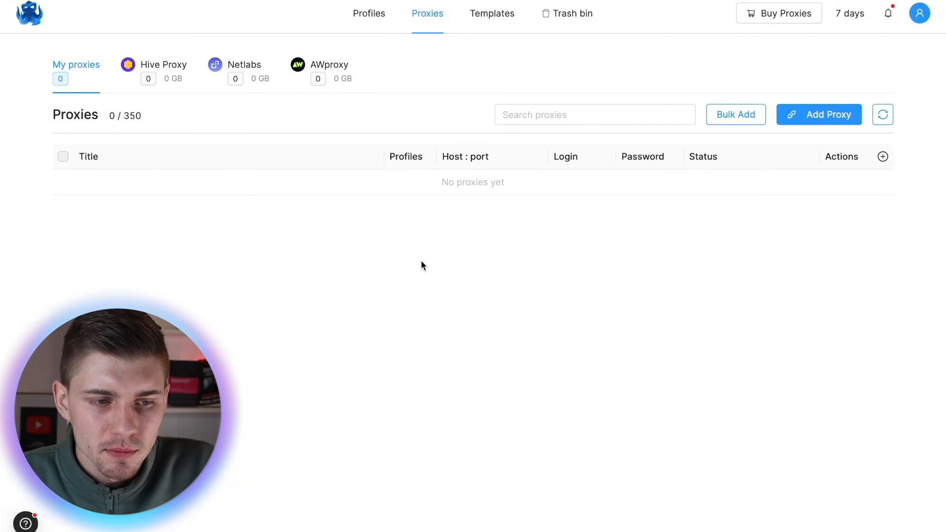
mouse_move(483, 344)
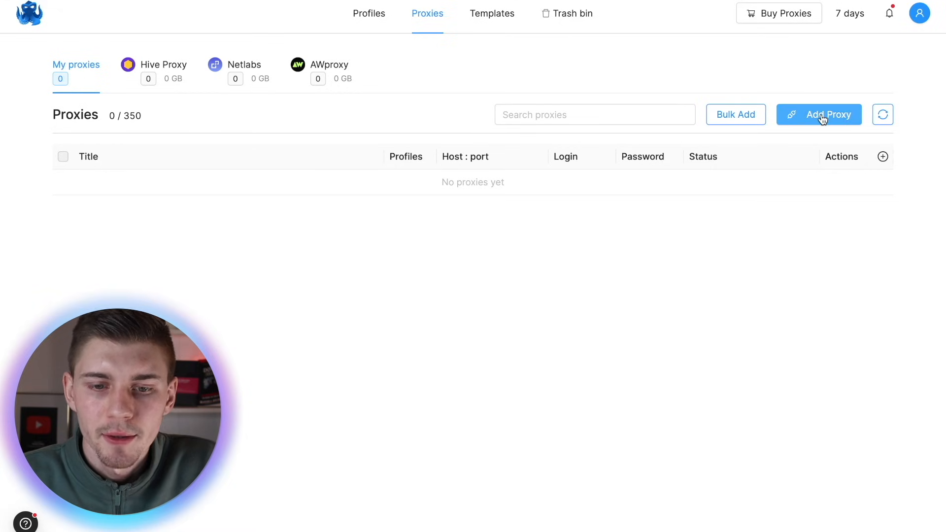
Step: Start a new proxy and look through the Netlabs and AWproxy provider options
left_click(819, 115)
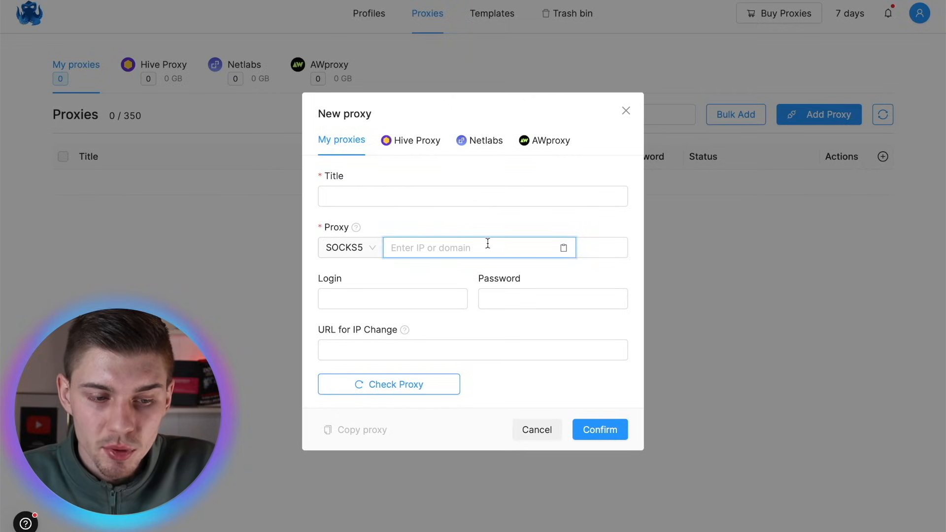
mouse_move(503, 327)
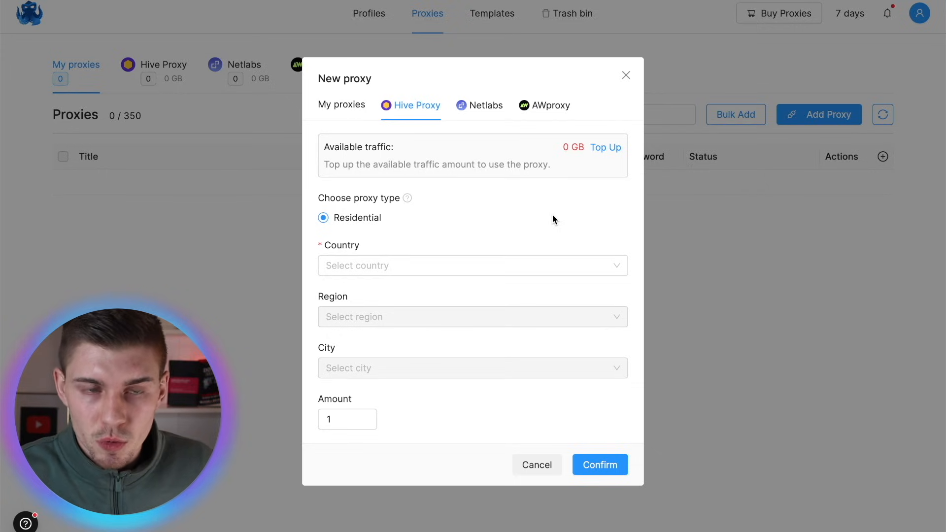
left_click(341, 104)
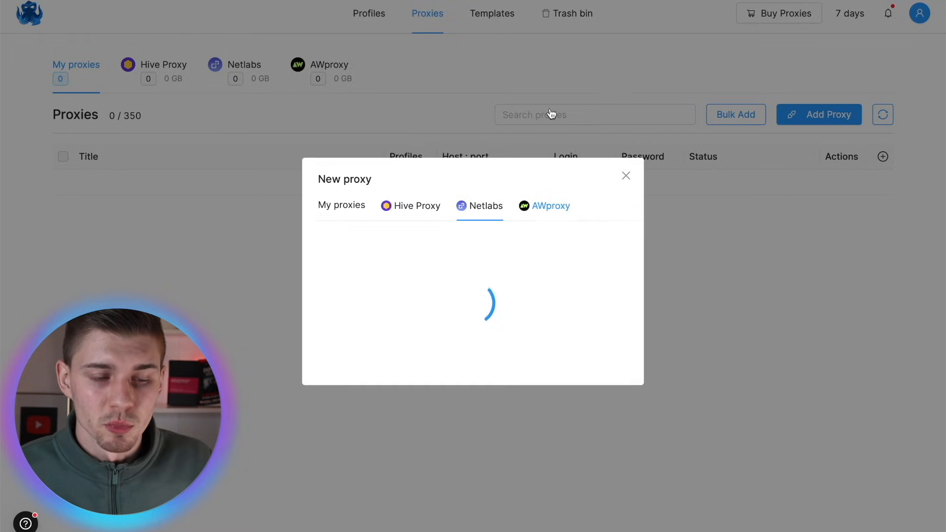
left_click(550, 205)
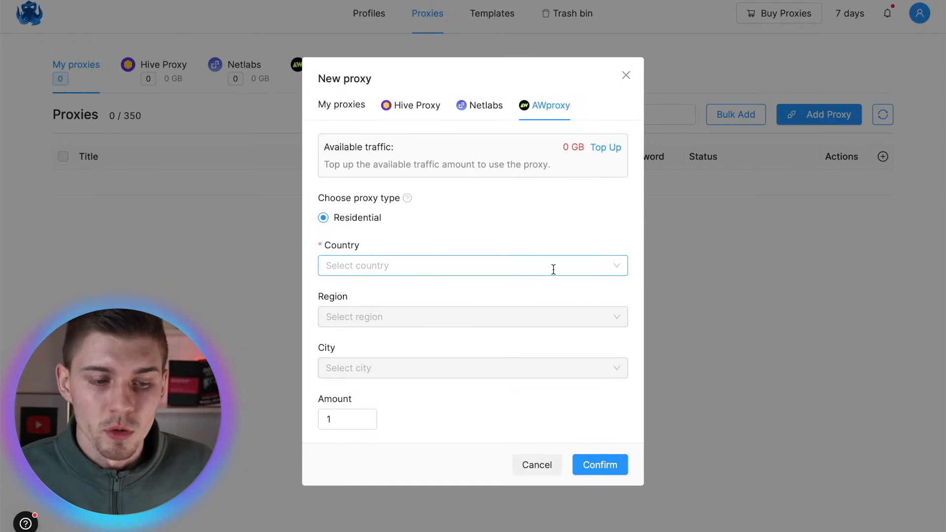
Step: Submit an AWproxy proxy for the United States, city New York City
left_click(473, 265)
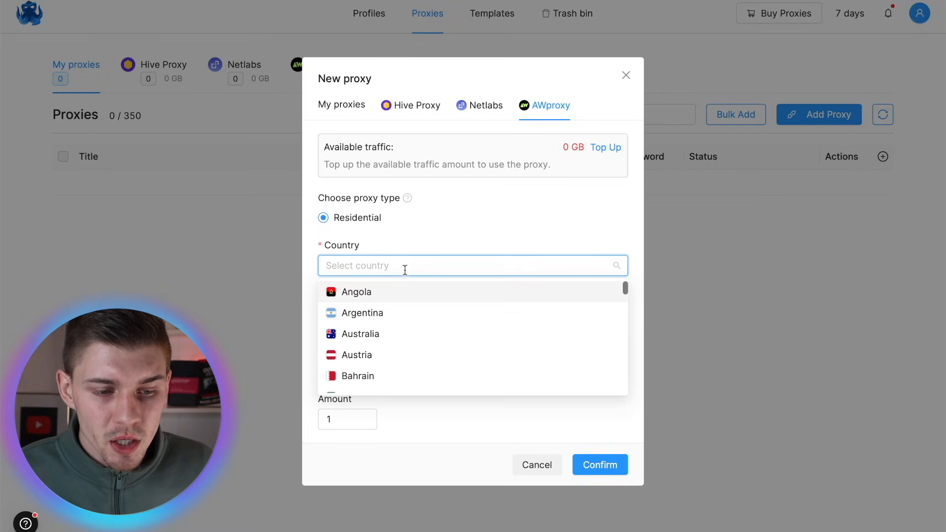
type("united States")
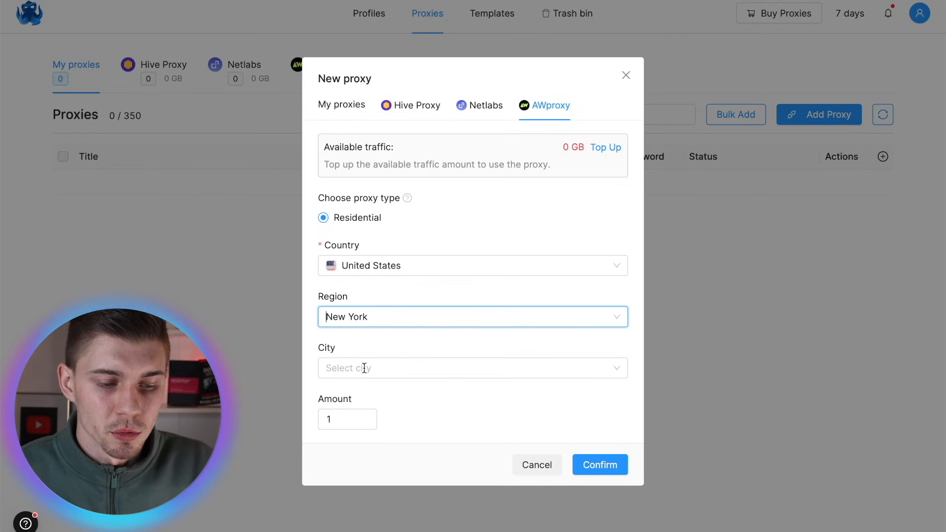
left_click(472, 368)
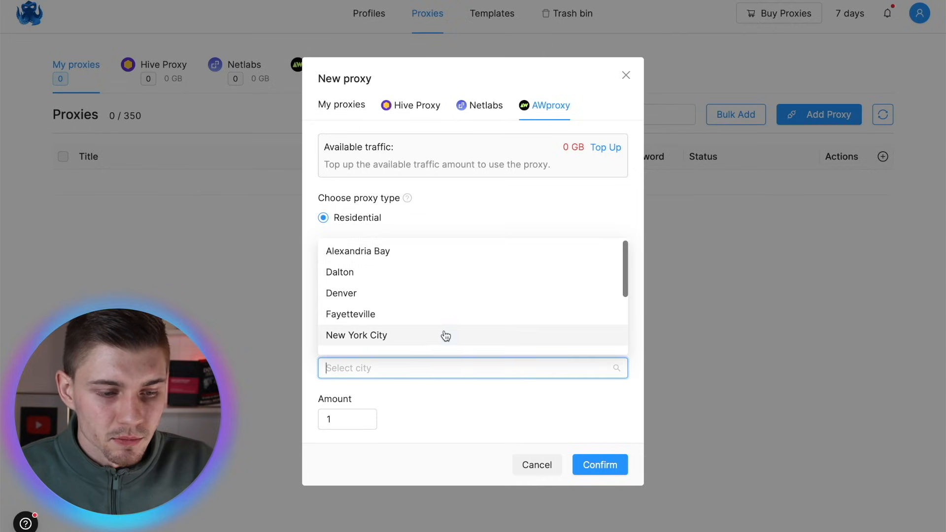
left_click(356, 335)
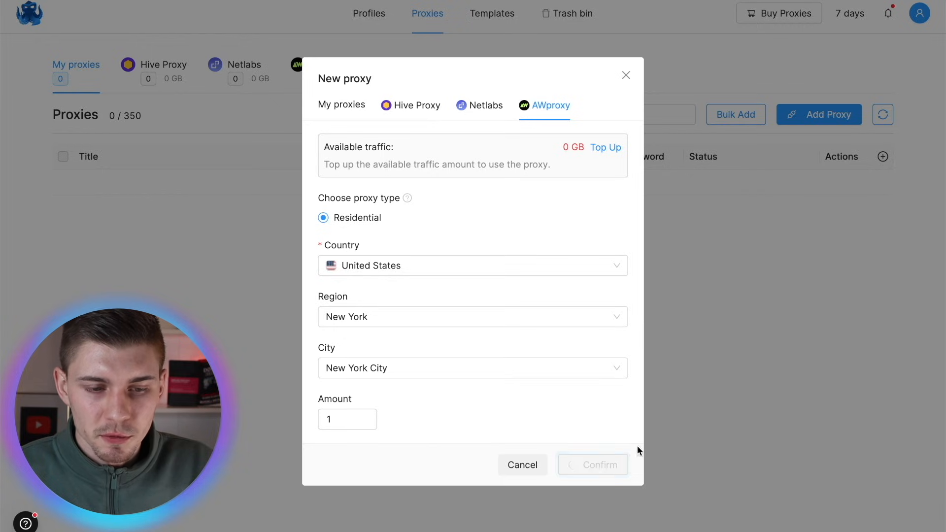
left_click(605, 147)
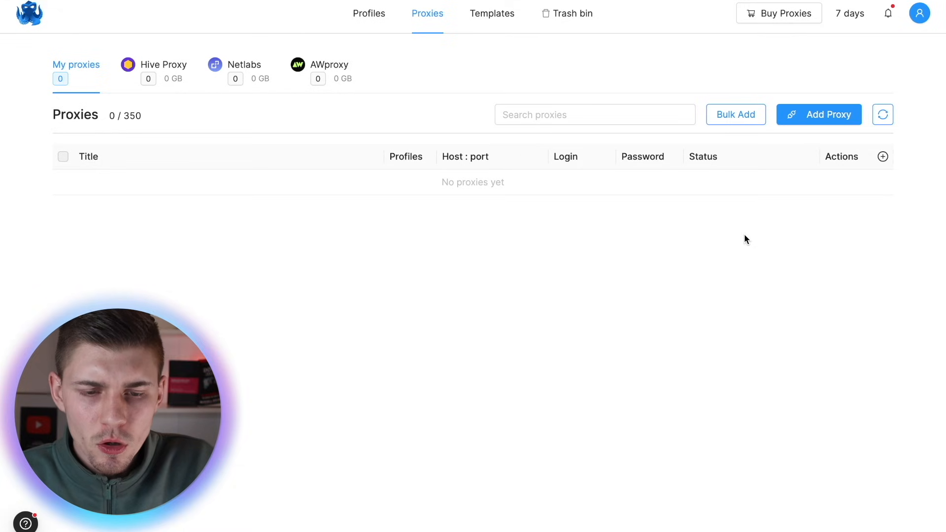
mouse_move(735, 115)
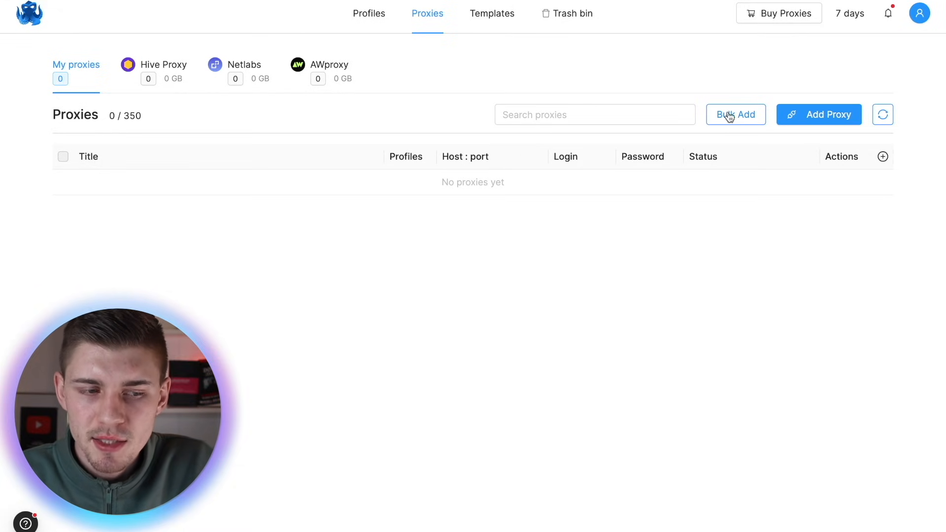
left_click(736, 115)
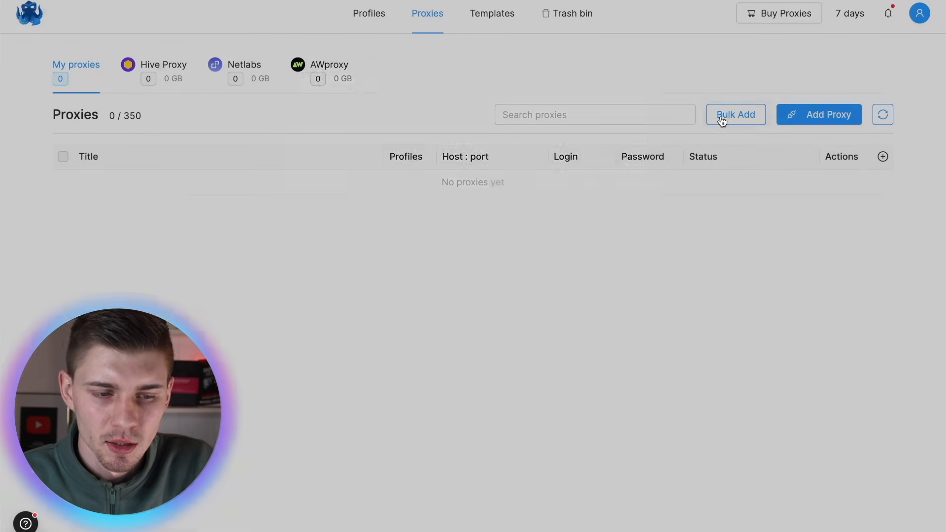
left_click(735, 114)
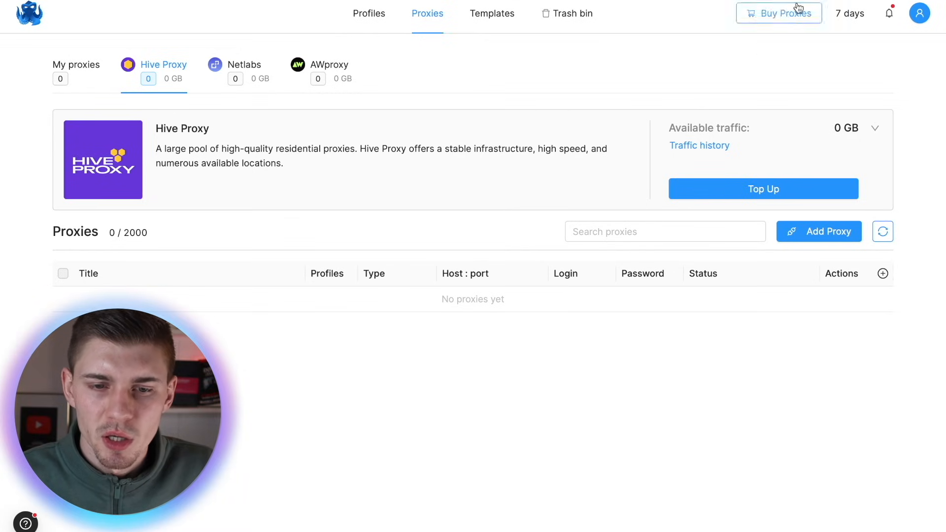
mouse_move(193, 86)
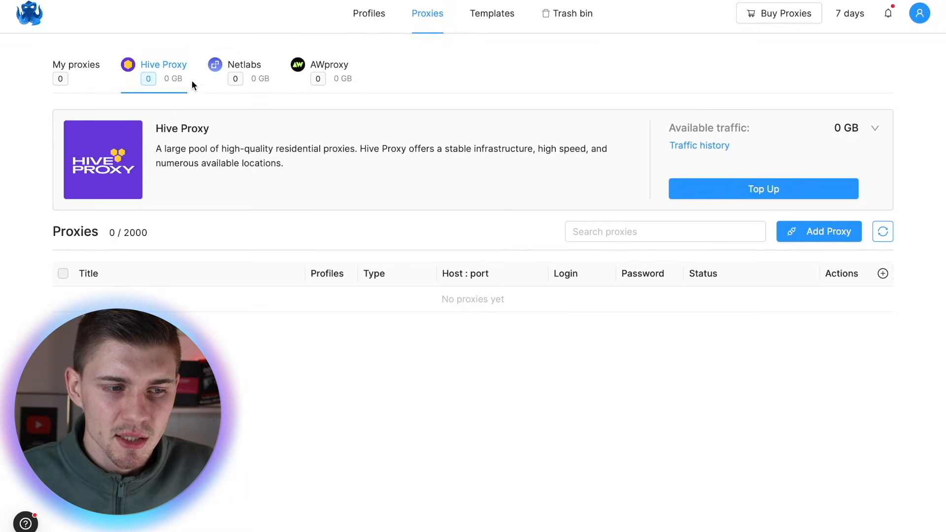
left_click(329, 65)
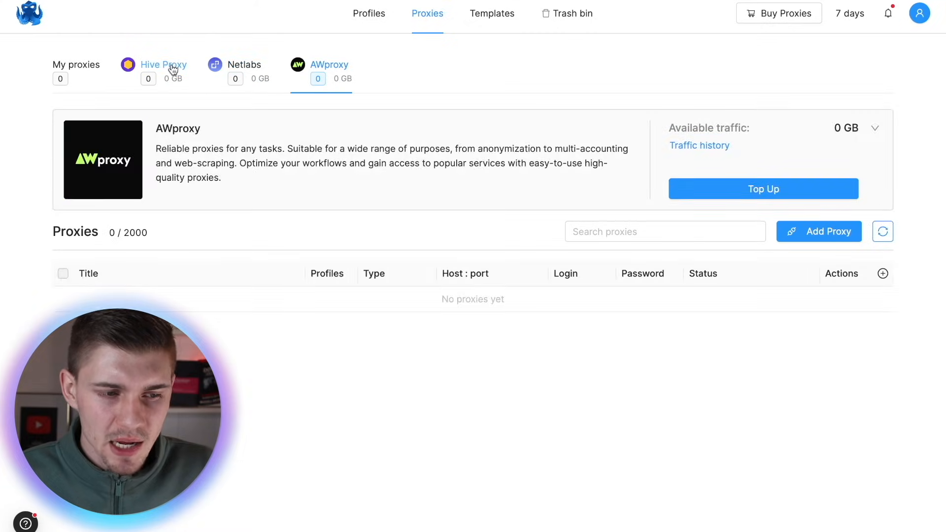
left_click(76, 64)
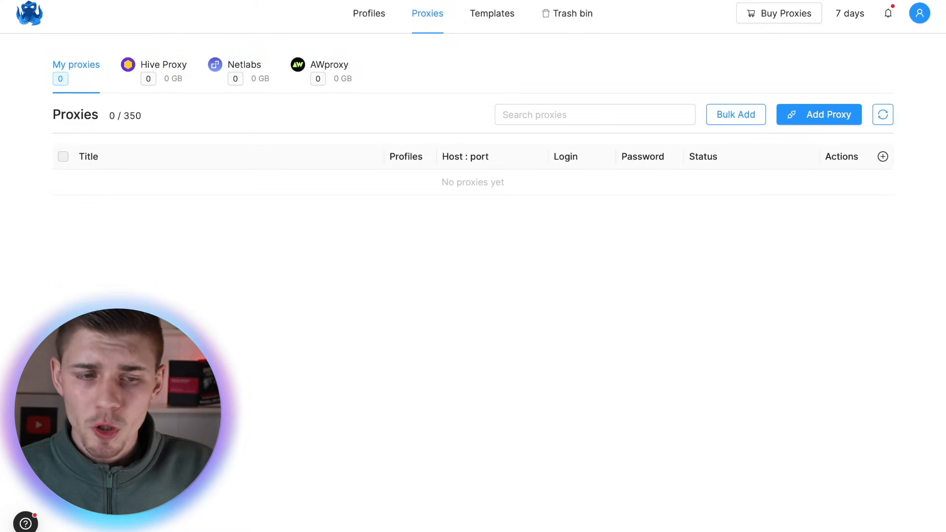
Step: Begin template CB and generate a macOS Intel user agent in its fingerprint
left_click(491, 13)
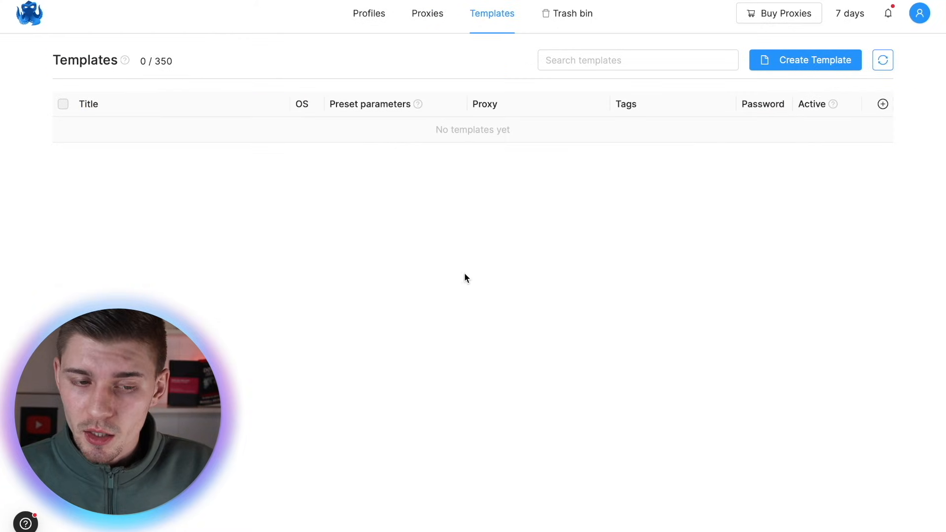
mouse_move(555, 314)
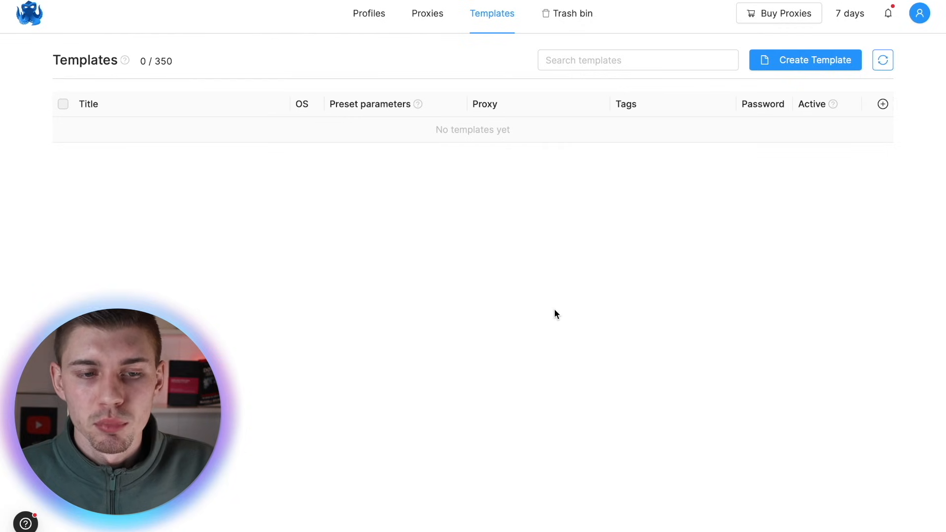
left_click(804, 60)
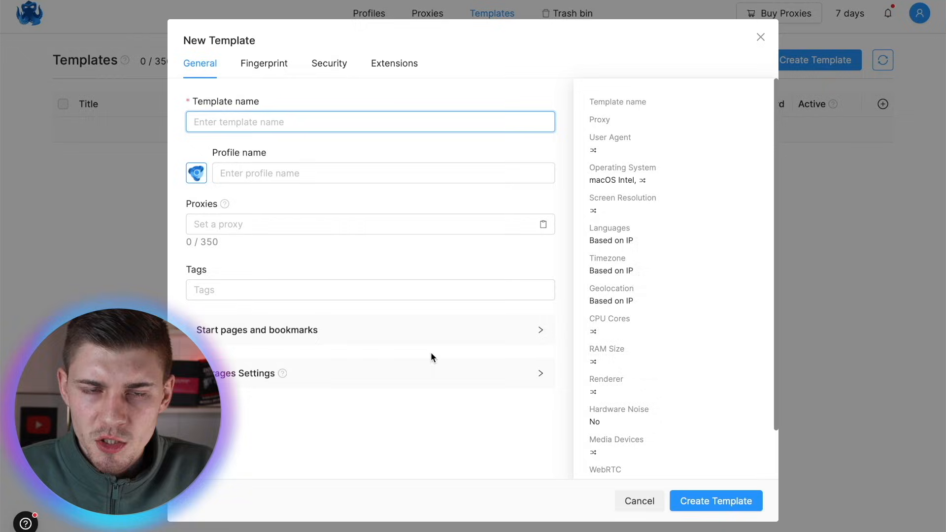
mouse_move(371, 43)
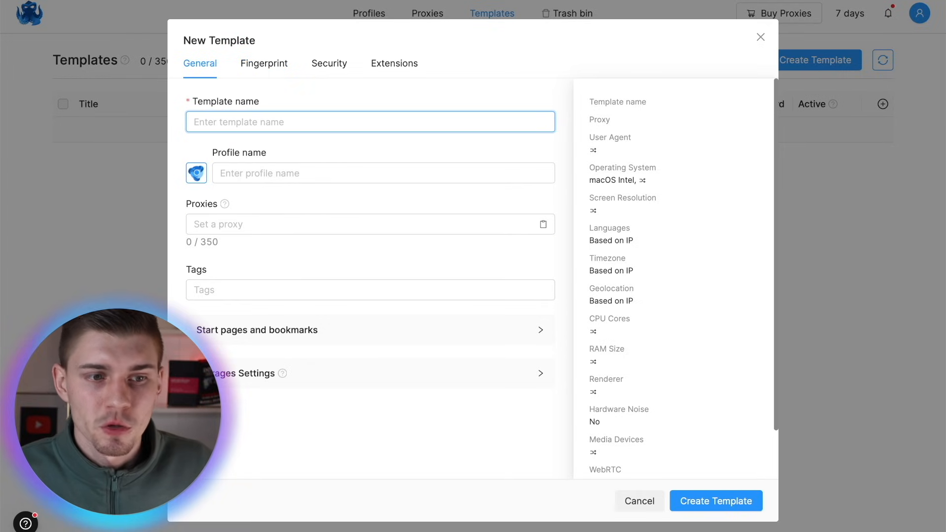
left_click(264, 63)
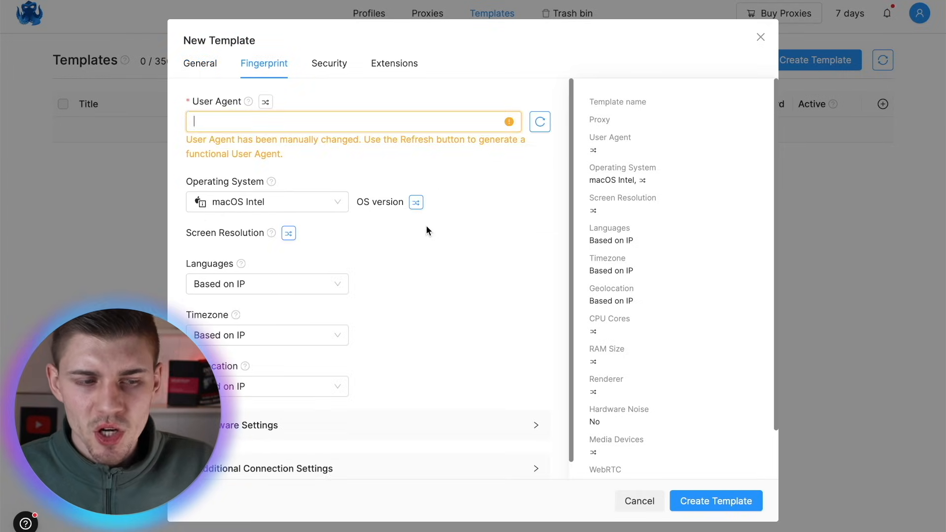
left_click(538, 121)
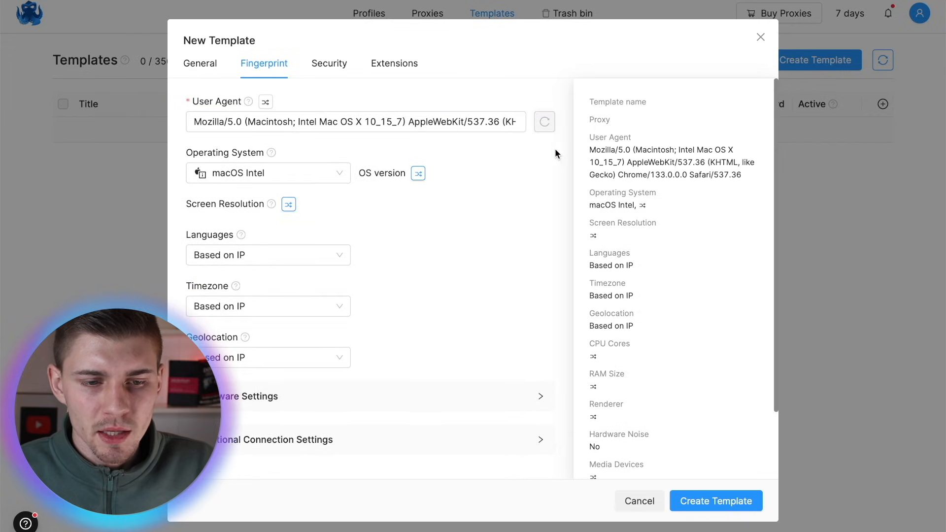
left_click(268, 173)
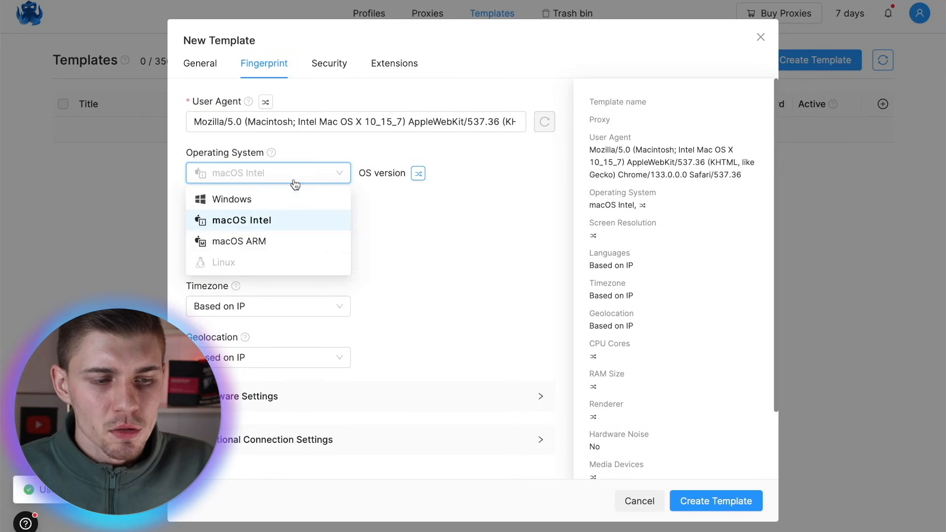
left_click(241, 219)
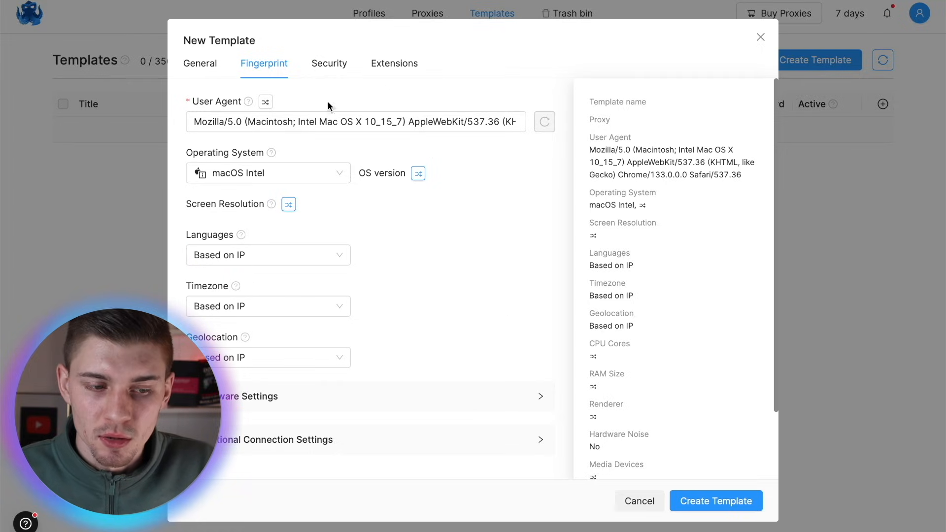
mouse_move(422, 247)
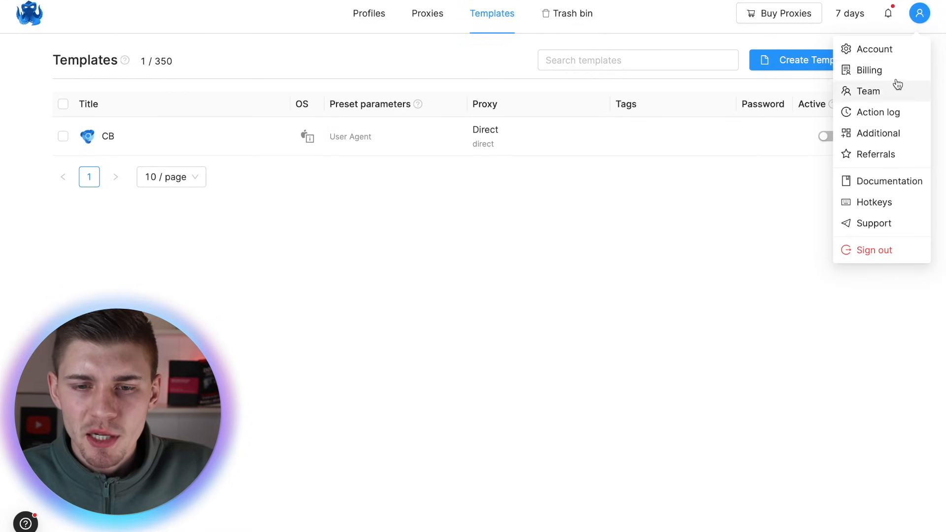
Step: Open account settings and review the Billing and Team pages
left_click(874, 49)
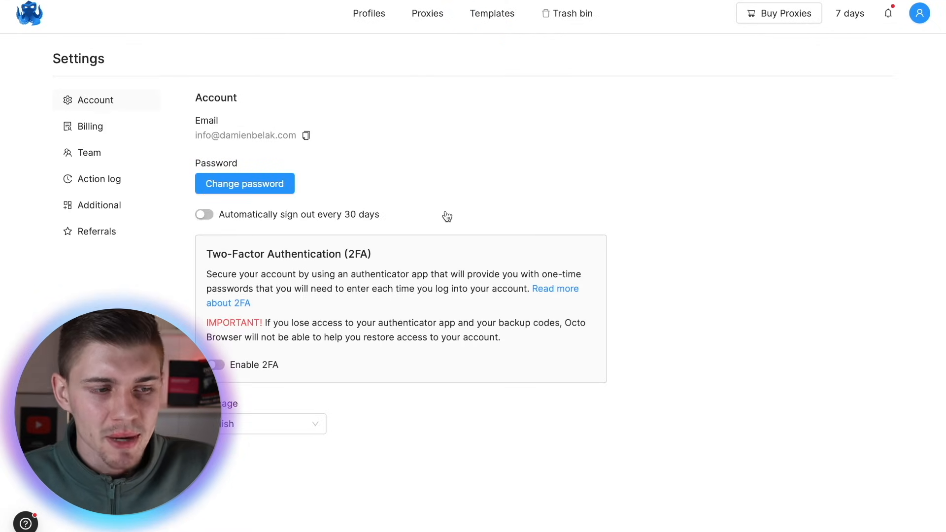
left_click(89, 126)
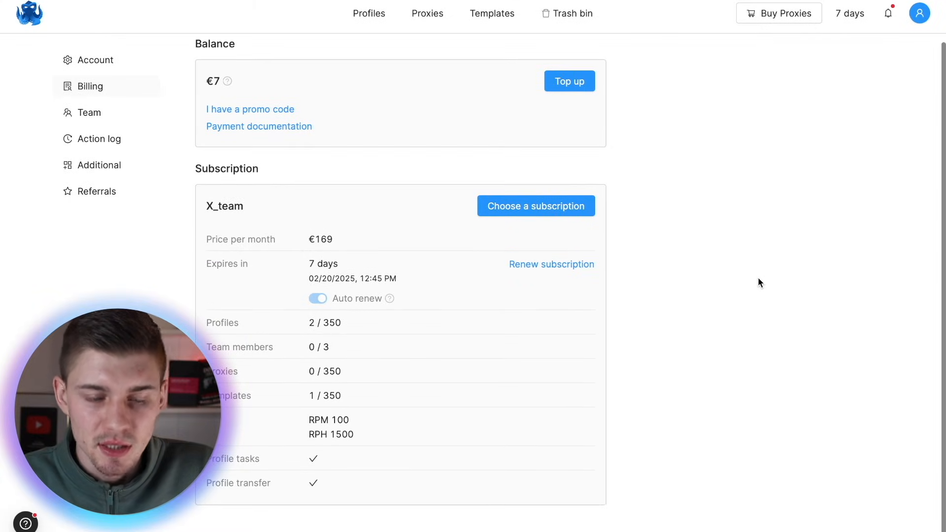
left_click(89, 113)
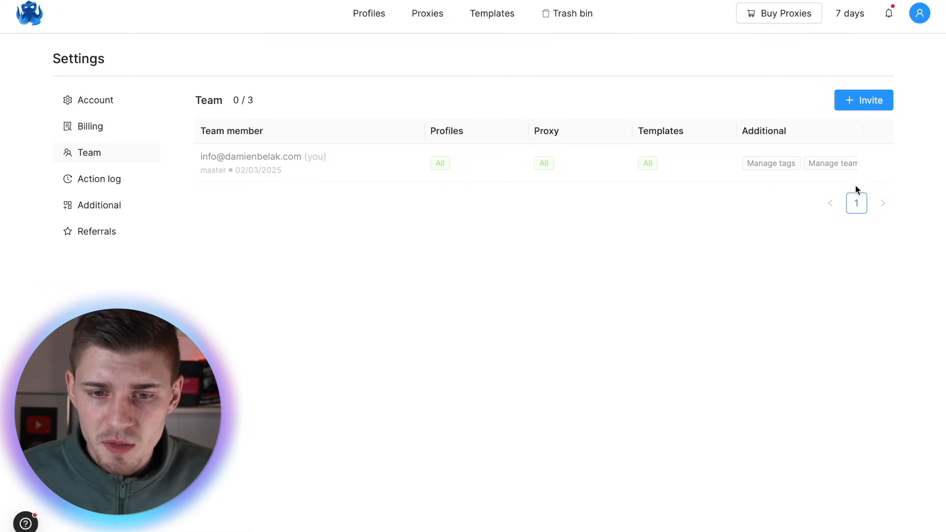
Step: Open the team invite form, review permissions, and cancel without inviting anyone
left_click(863, 100)
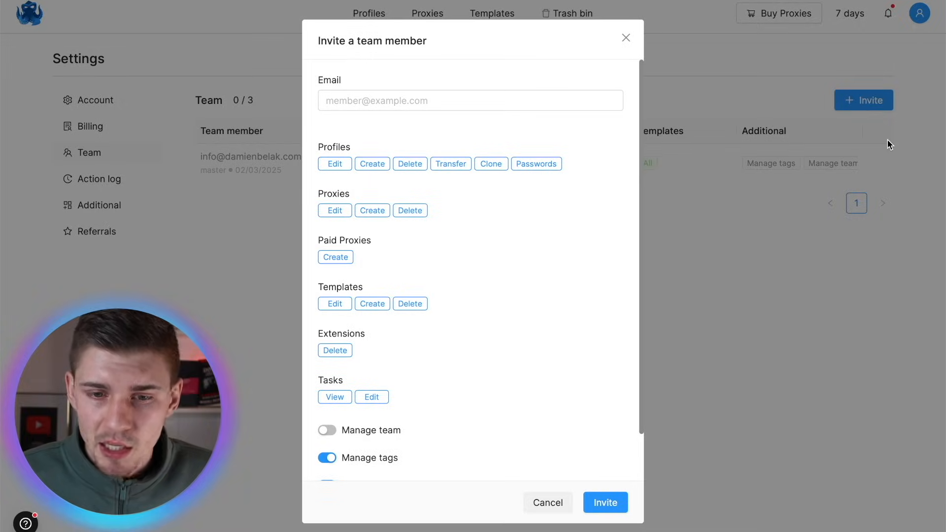
left_click(470, 100)
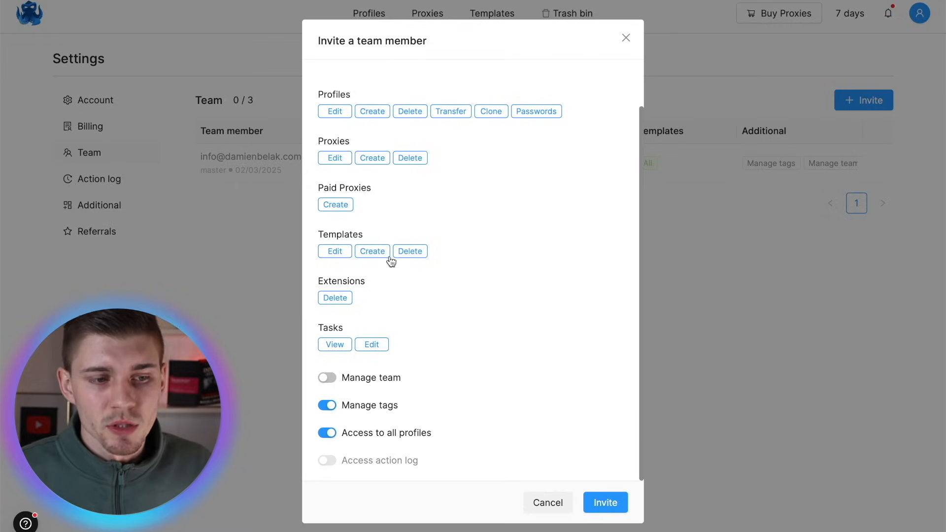
left_click(547, 503)
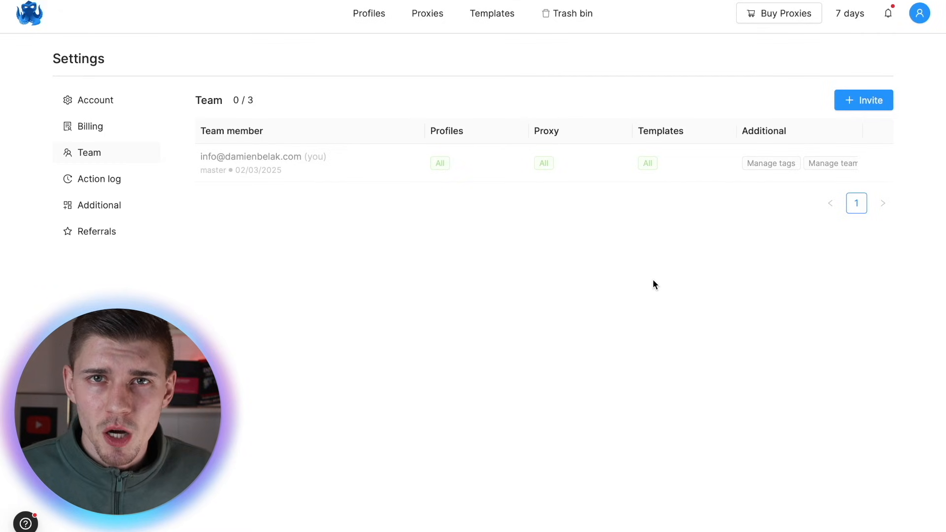
mouse_move(113, 205)
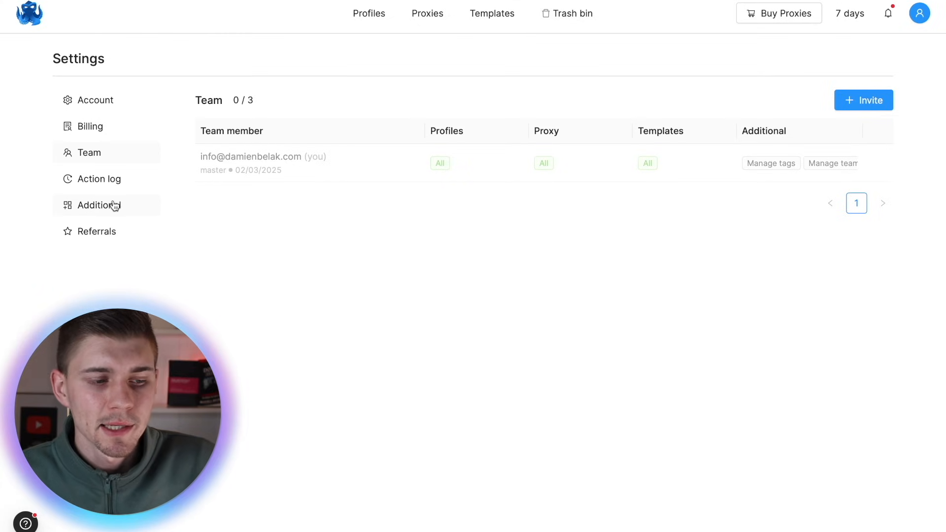
Step: Review Additional settings (storage, API token, HTTP port, theme), then return to the homepage
left_click(99, 205)
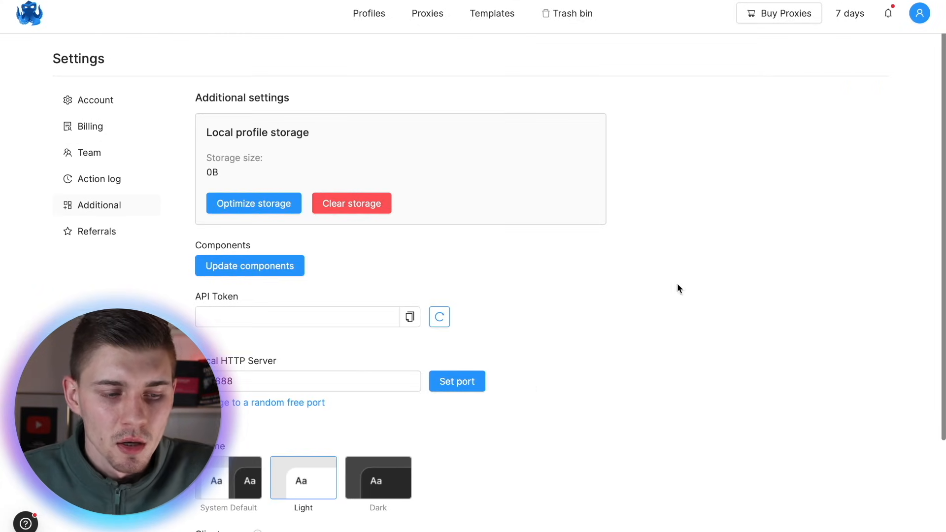
scroll("down", 3)
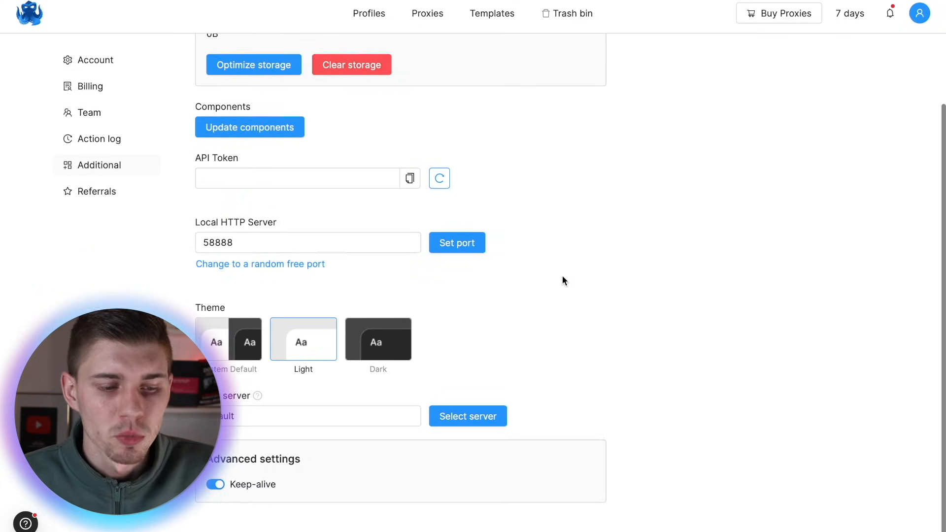
left_click(369, 13)
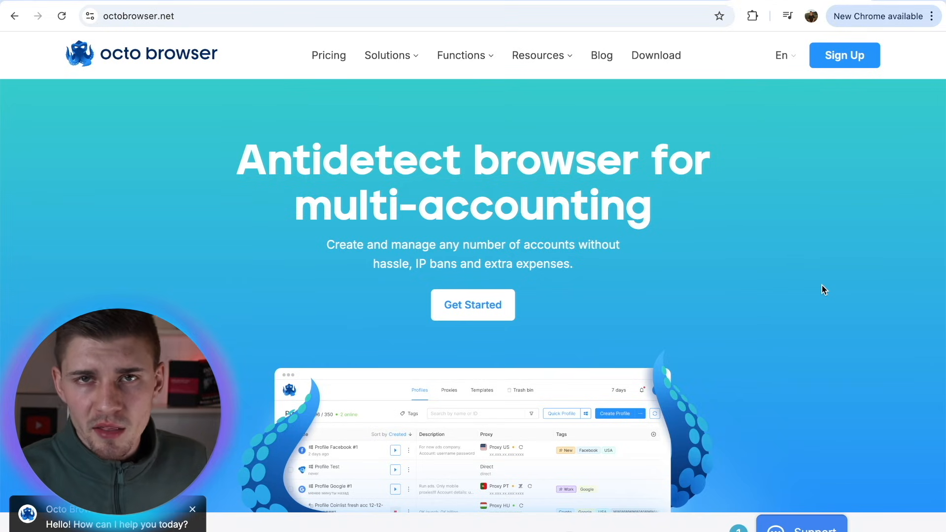
scroll("down", 3)
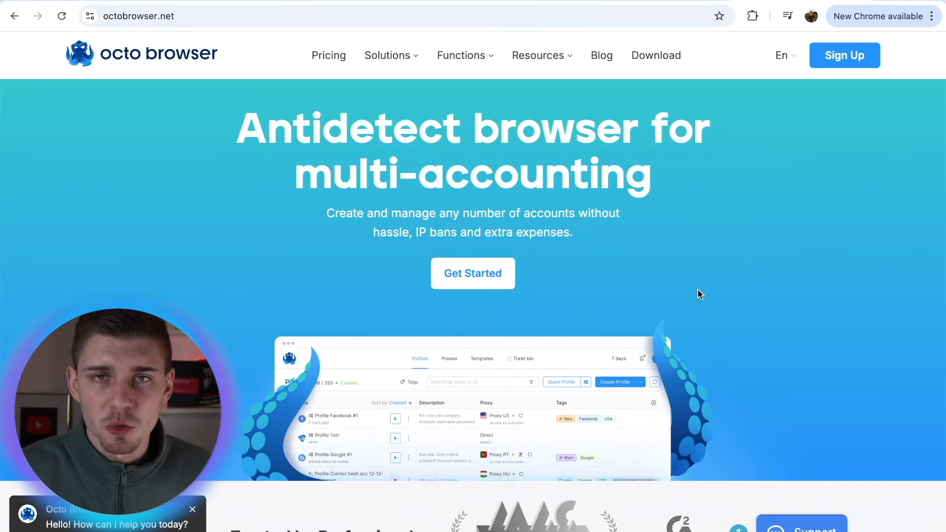
mouse_move(650, 294)
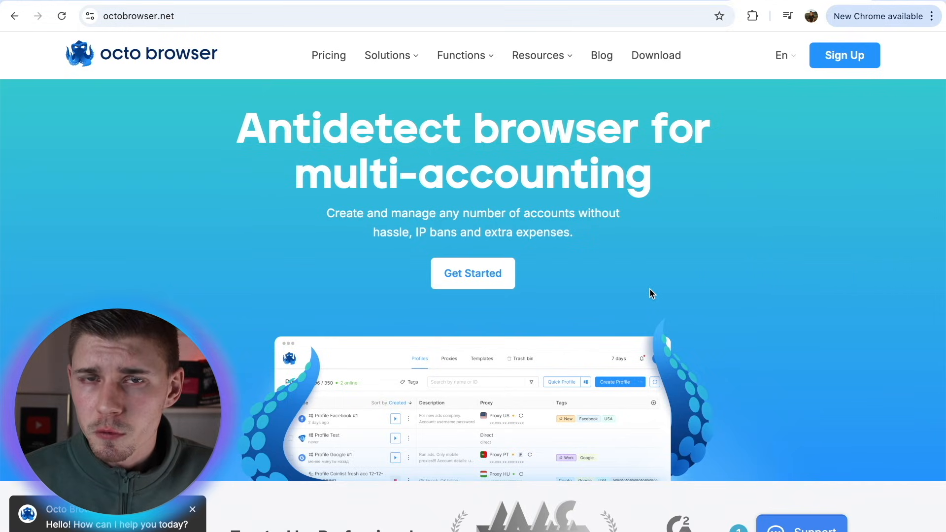